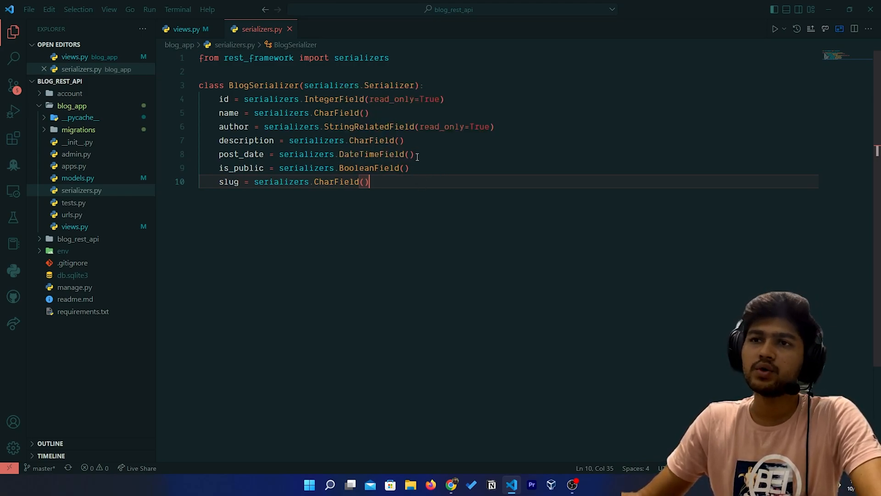
{"action": "mouse_move", "coordinate": [389, 84]}
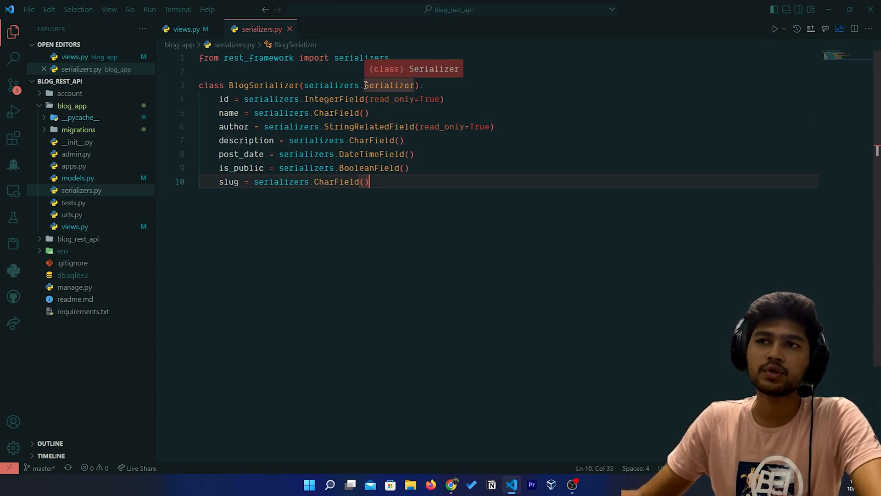
- In models.py, make the Blog author a models.CharField with max_length=100
{"action": "double_click", "coordinate": [387, 85]}
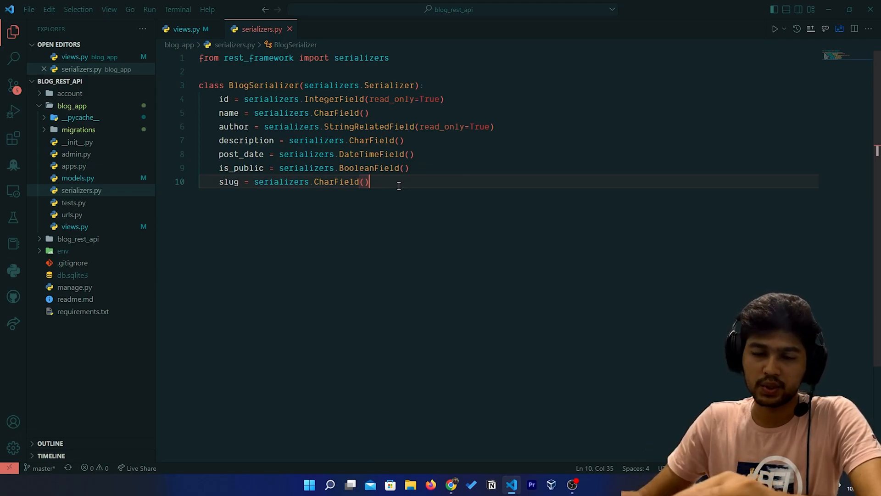
{"action": "mouse_move", "coordinate": [377, 188]}
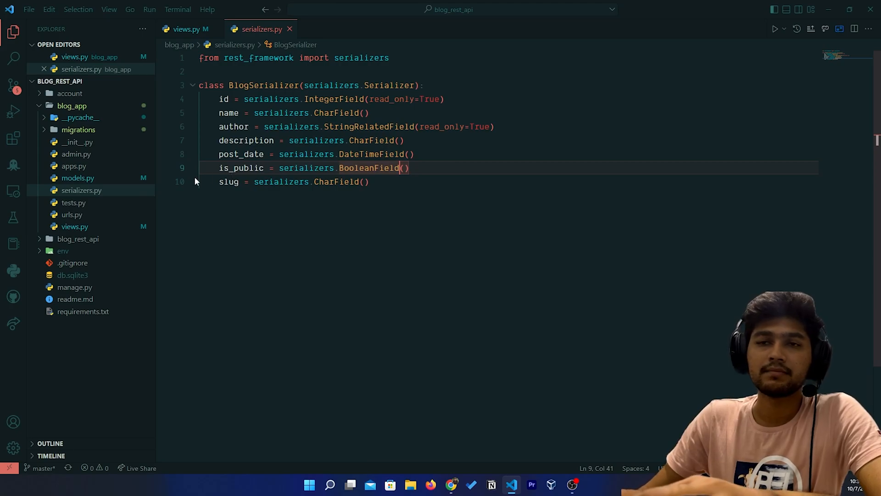
{"action": "left_click", "coordinate": [77, 177]}
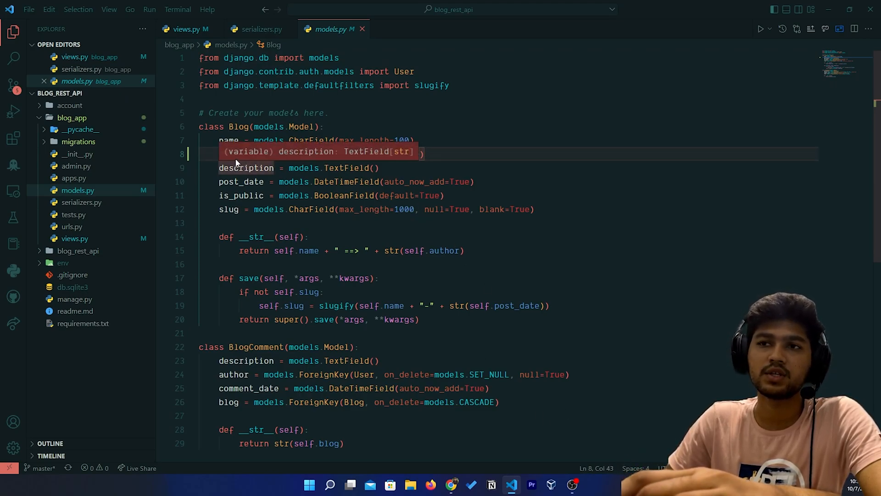
{"action": "type", "text": "author = models.CharField(max_length=100)"}
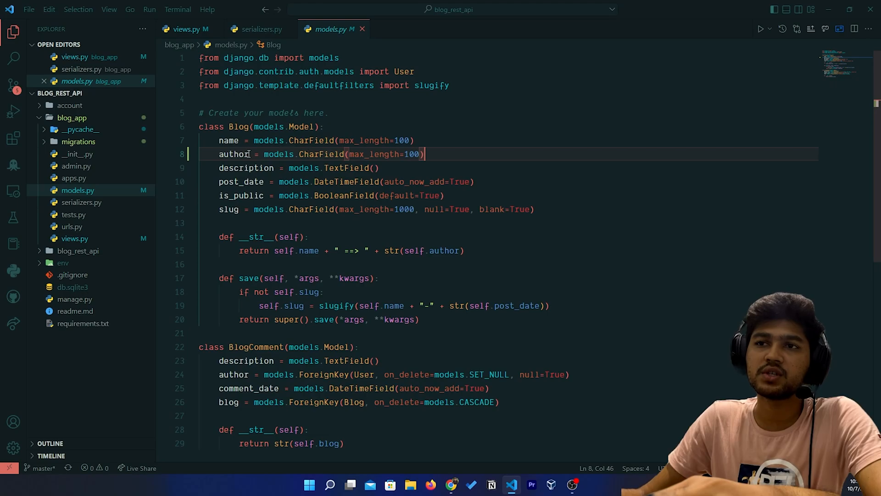
- Review the new author CharField definition, then close models.py
{"action": "left_click_drag", "start_coordinate": [218, 155], "coordinate": [425, 154]}
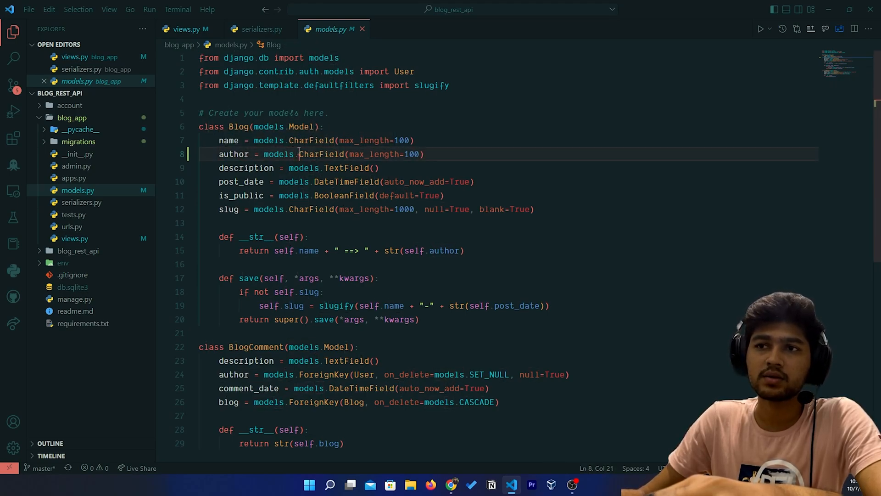
{"action": "left_click_drag", "start_coordinate": [298, 154], "coordinate": [419, 154]}
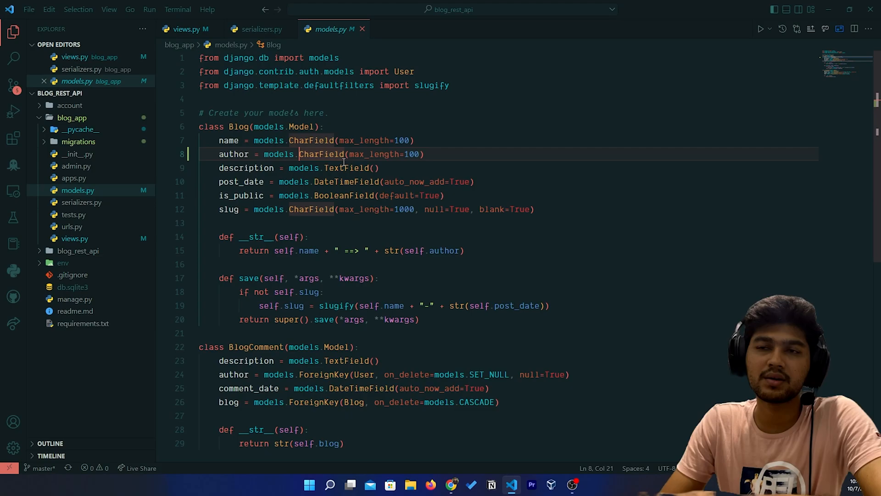
{"action": "mouse_move", "coordinate": [408, 167]}
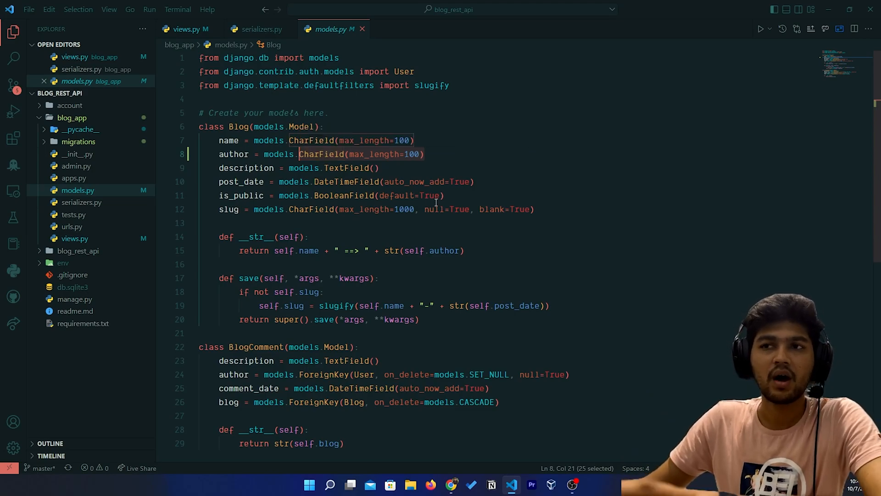
{"action": "left_click", "coordinate": [425, 154]}
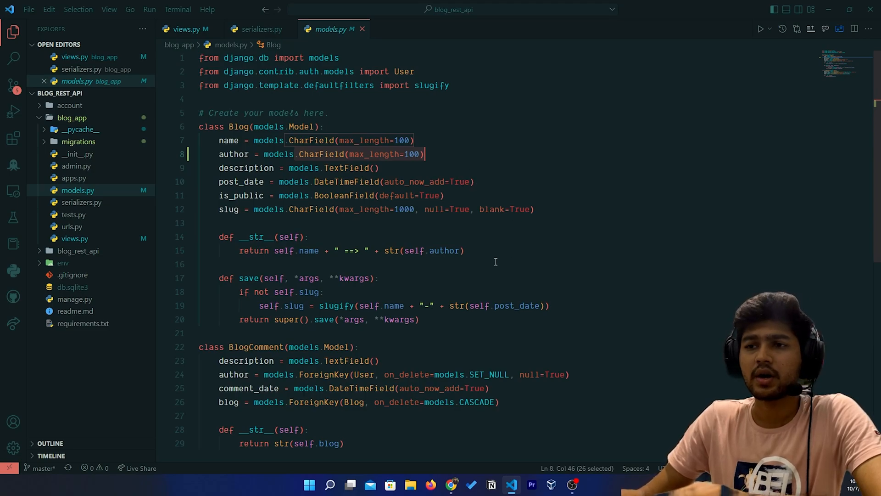
{"action": "mouse_move", "coordinate": [362, 28]}
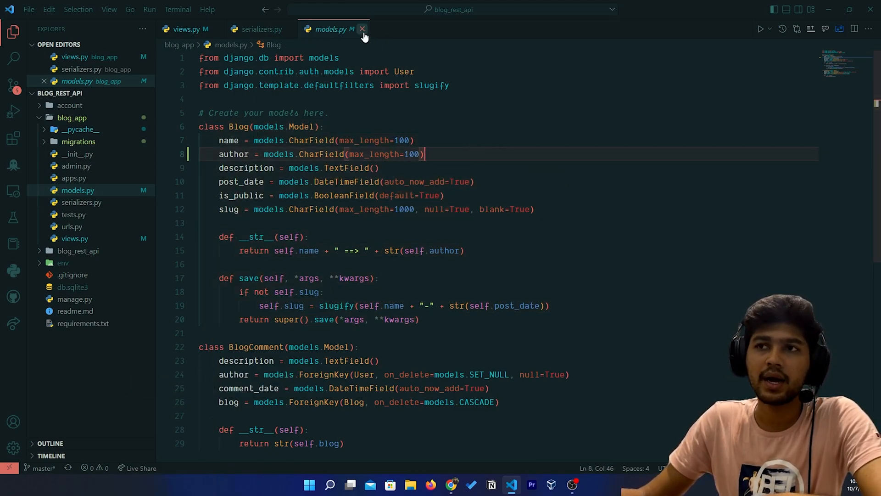
{"action": "mouse_move", "coordinate": [362, 29]}
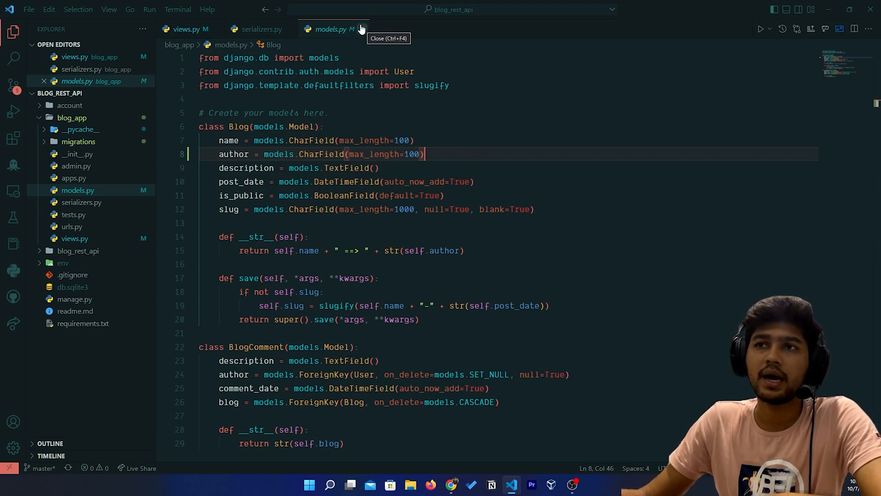
{"action": "left_click", "coordinate": [369, 29]}
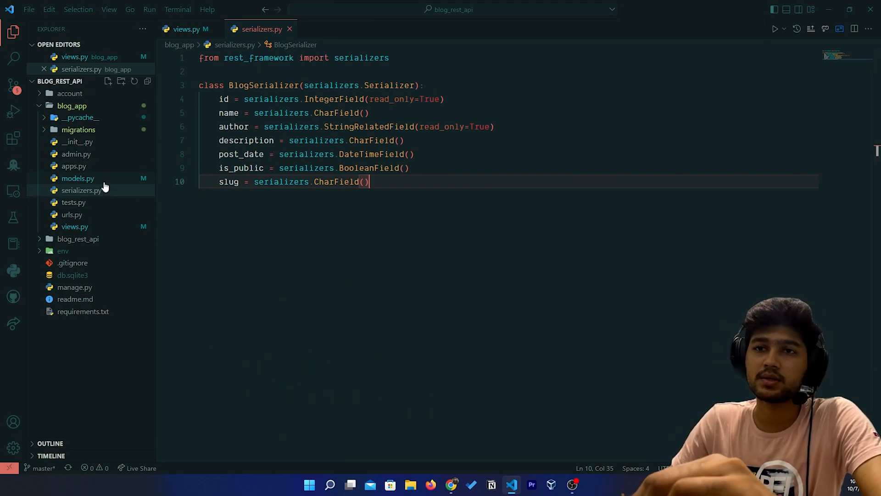
- Below the slug field, define create(self, validated_data) in BlogSerializer
{"action": "left_click", "coordinate": [77, 189]}
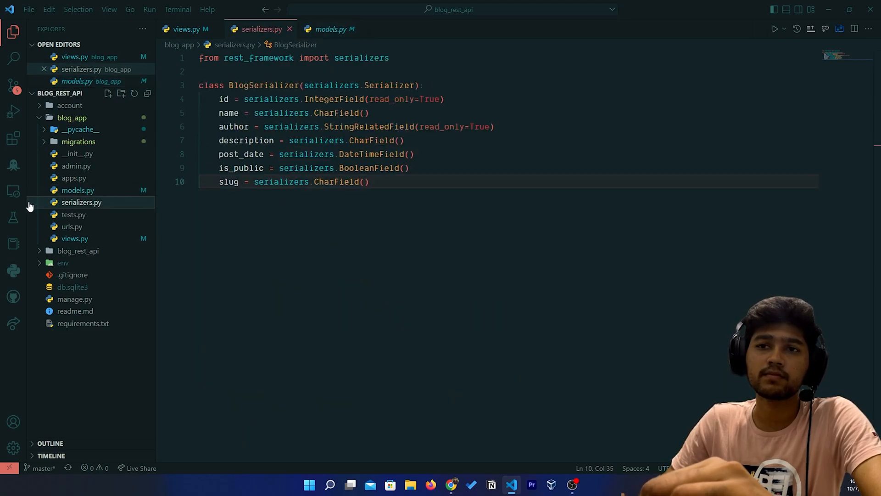
{"action": "key", "text": "enter"}
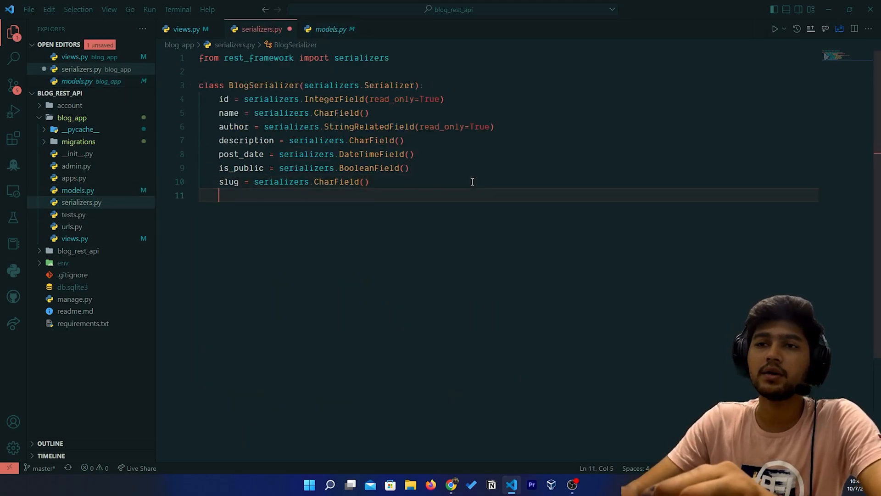
{"action": "key", "text": "enter"}
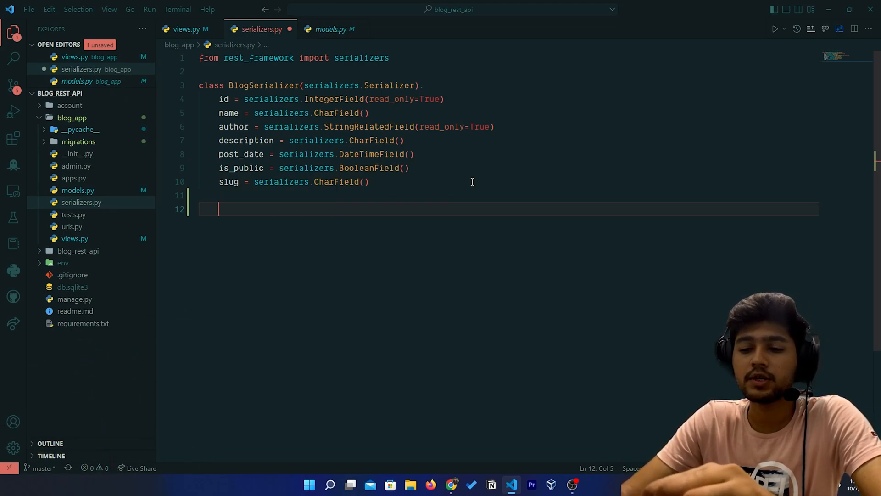
{"action": "type", "text": "def"}
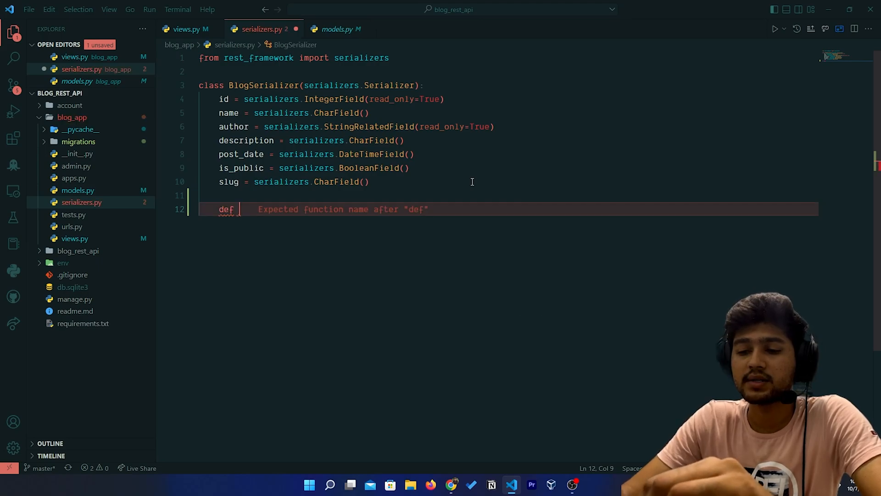
{"action": "type", "text": "create"}
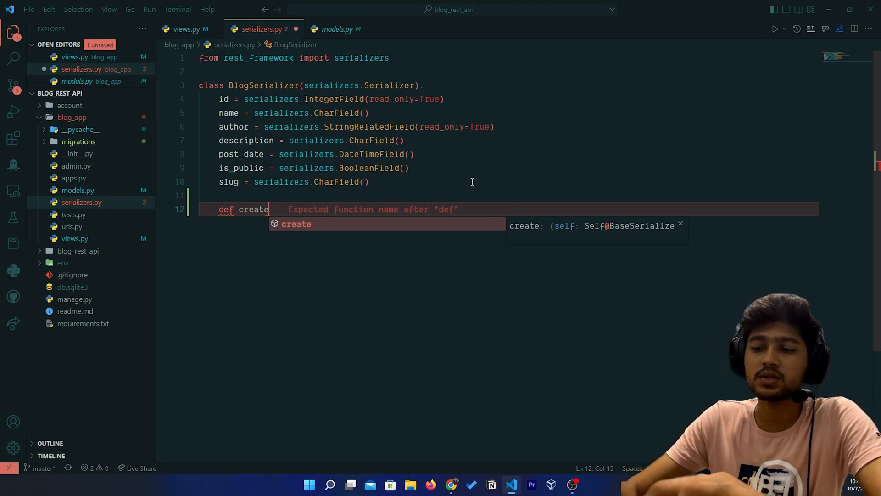
{"action": "type", "text": "()"}
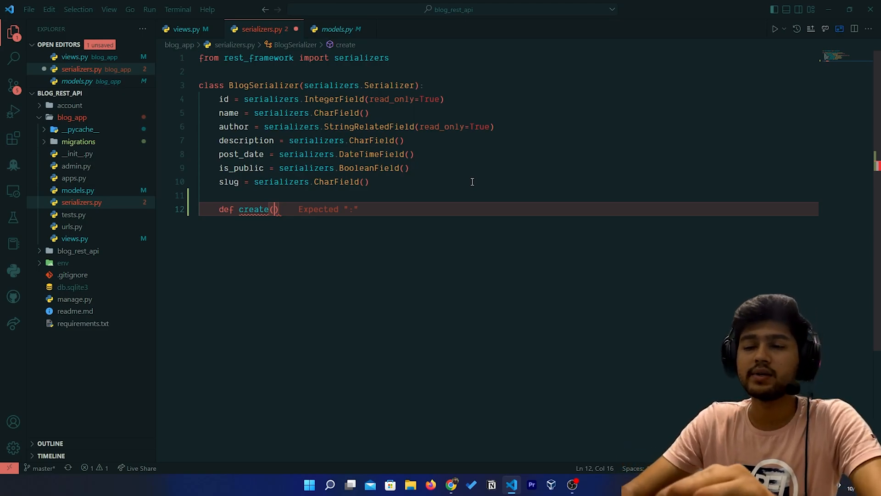
{"action": "type", "text": "self,"}
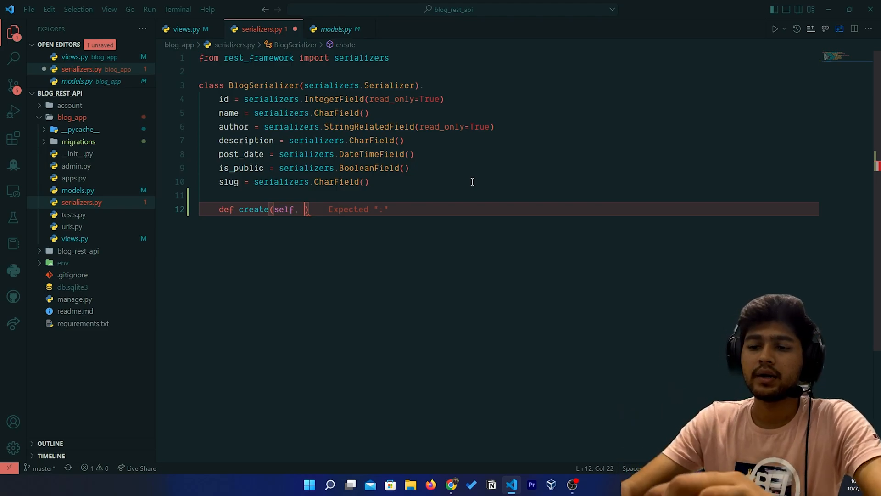
{"action": "type", "text": "validate"}
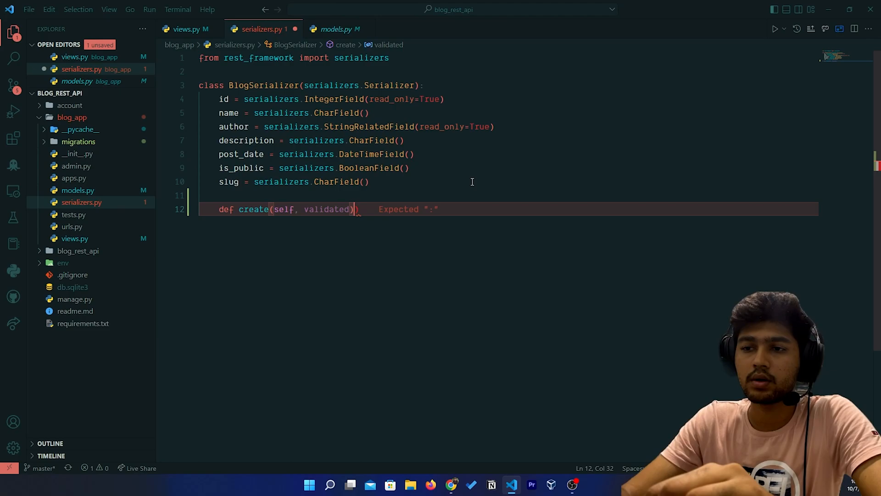
{"action": "type", "text": "data"}
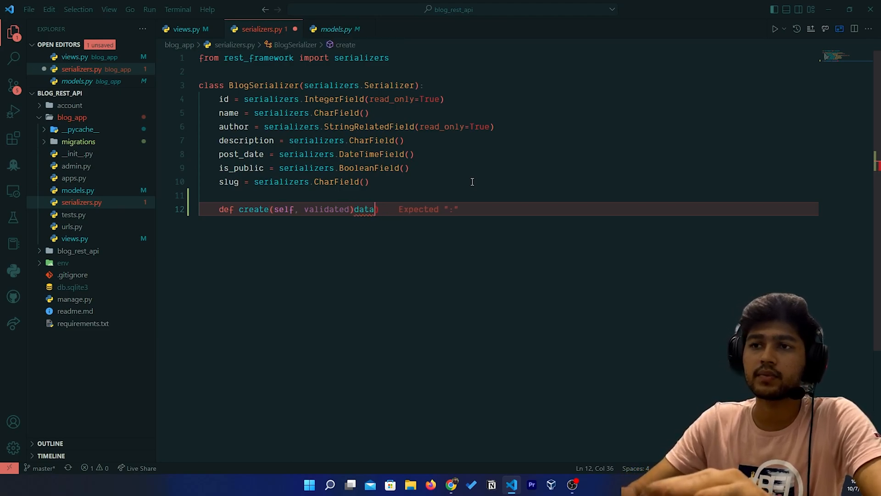
{"action": "type", "text": "_"}
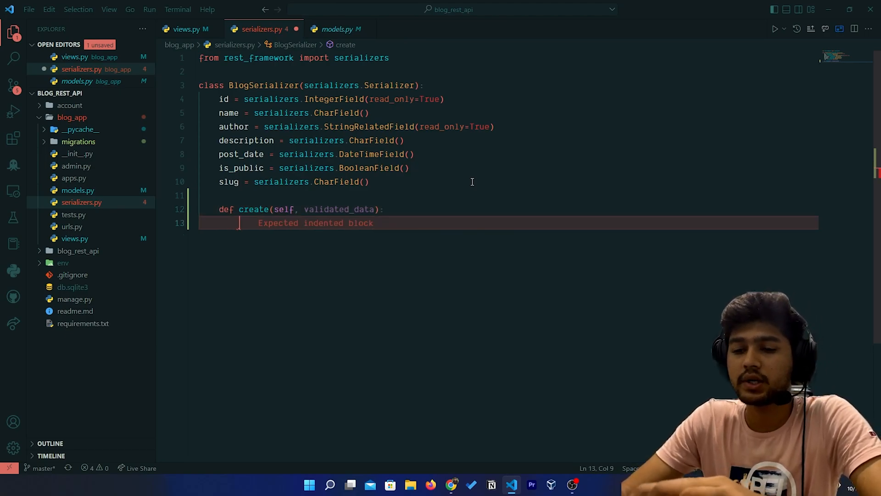
- Begin the method body with return Blog, importing Blog from blog_app.models
{"action": "type", "text": "return B"}
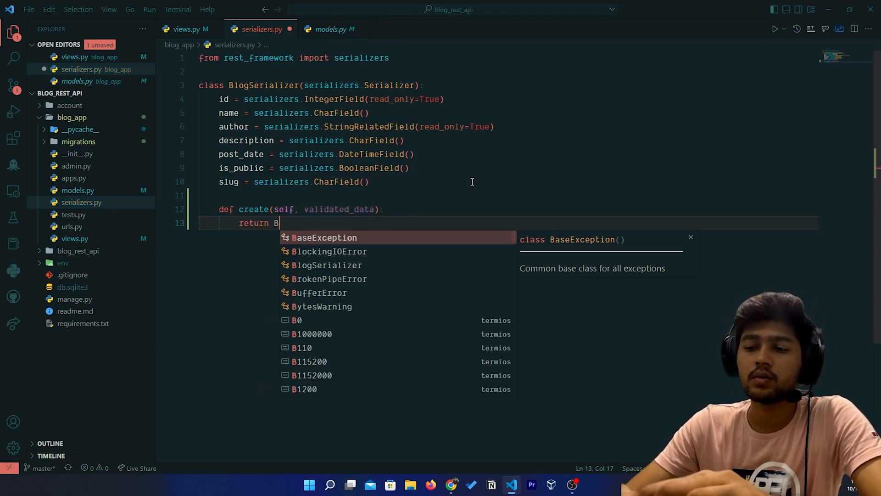
{"action": "type", "text": "log"}
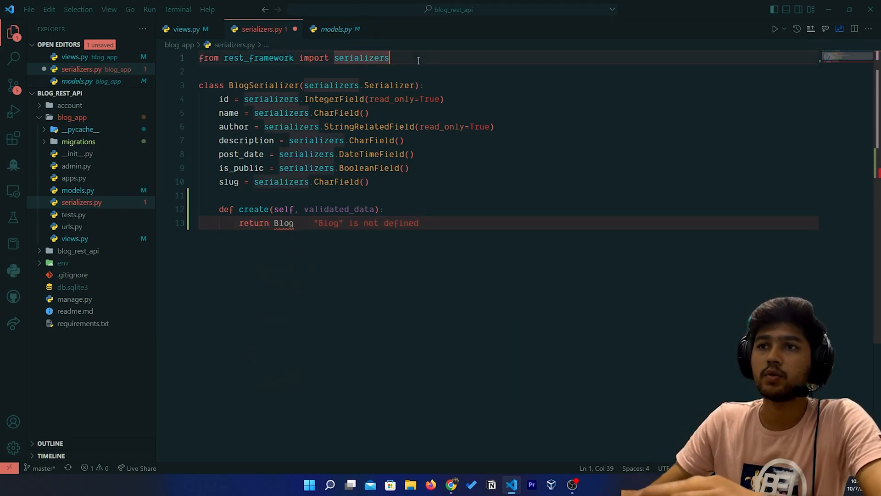
{"action": "type", "text": "Blog"}
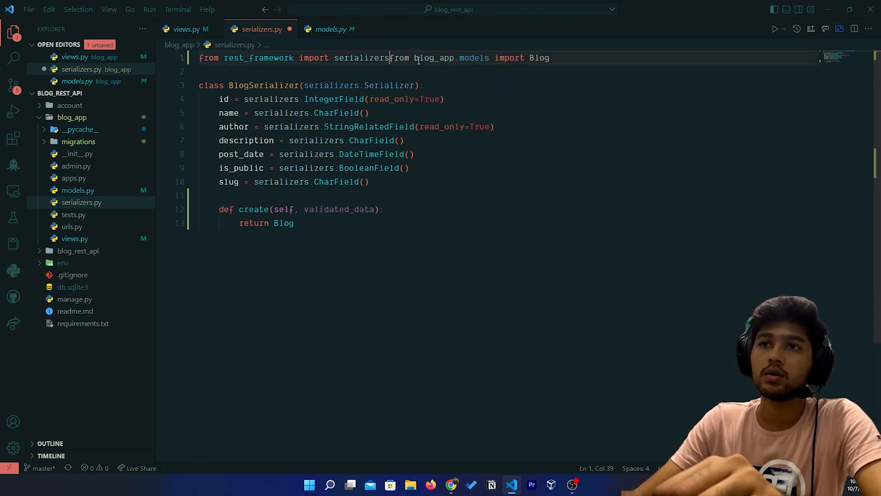
- Complete create() as return Blog.objects.create(**validated_data)
{"action": "key", "text": "Enter"}
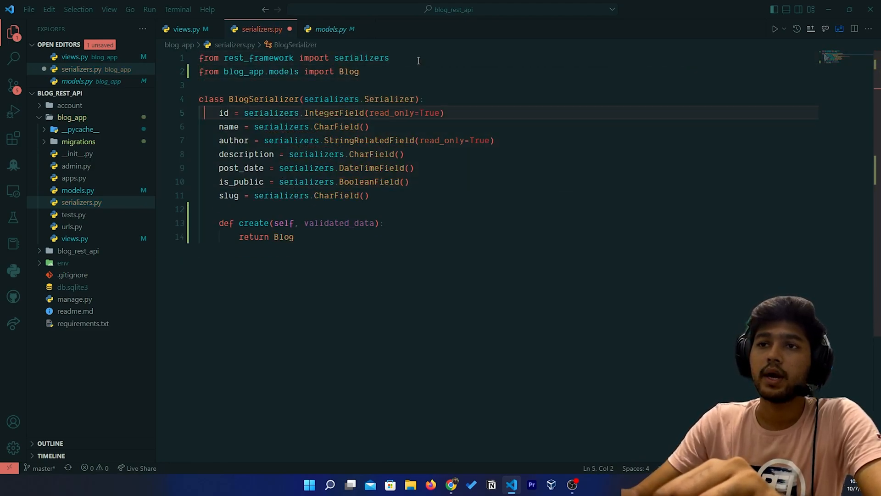
{"action": "type", "text": "."}
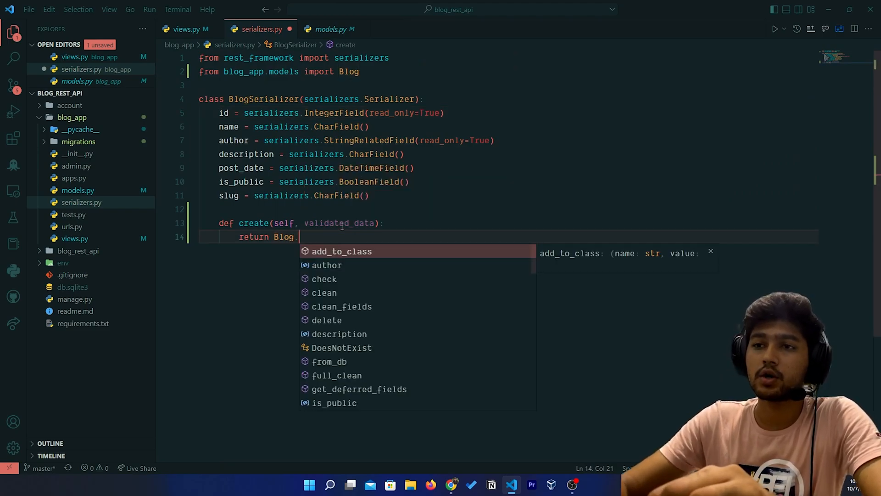
{"action": "type", "text": "objects.create("}
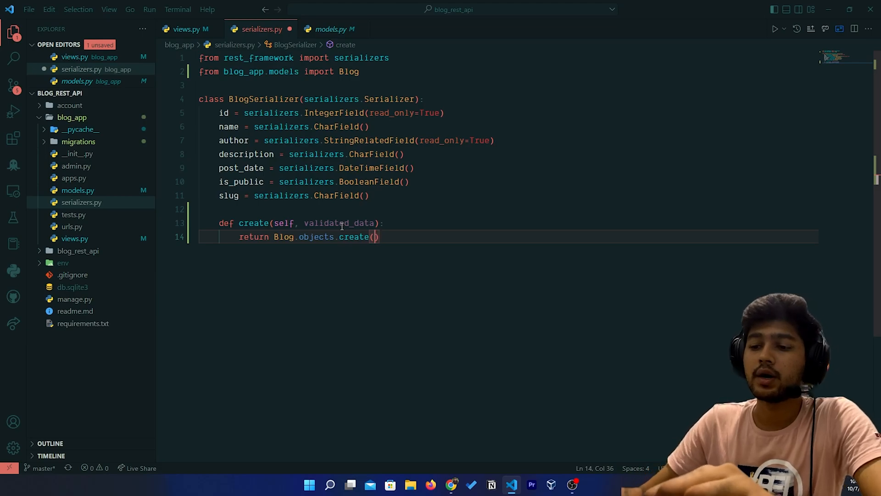
{"action": "type", "text": "**"}
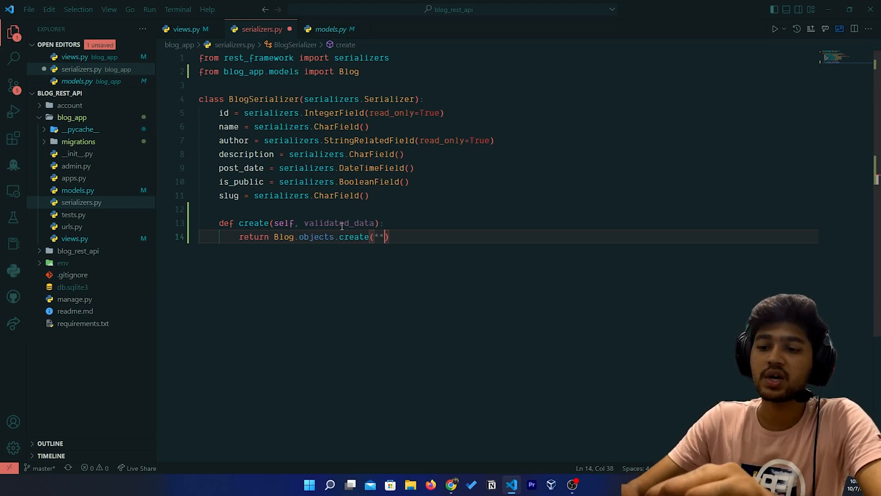
{"action": "type", "text": "validated_data"}
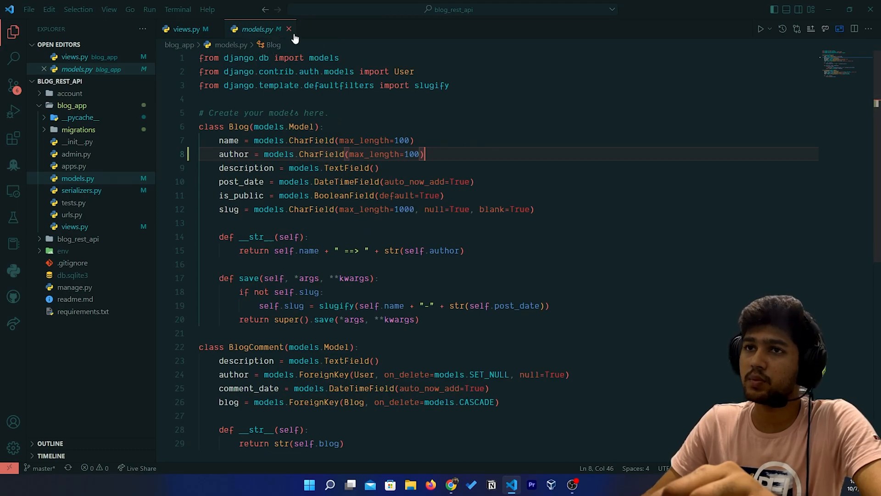
- Close the model file and review the blog_detail and blog_list GET views in views.py
{"action": "left_click", "coordinate": [186, 28]}
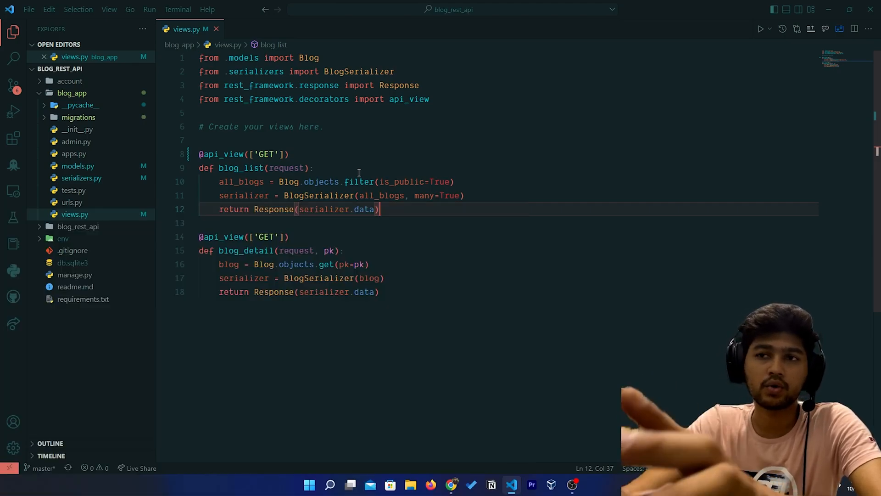
{"action": "mouse_move", "coordinate": [396, 182]}
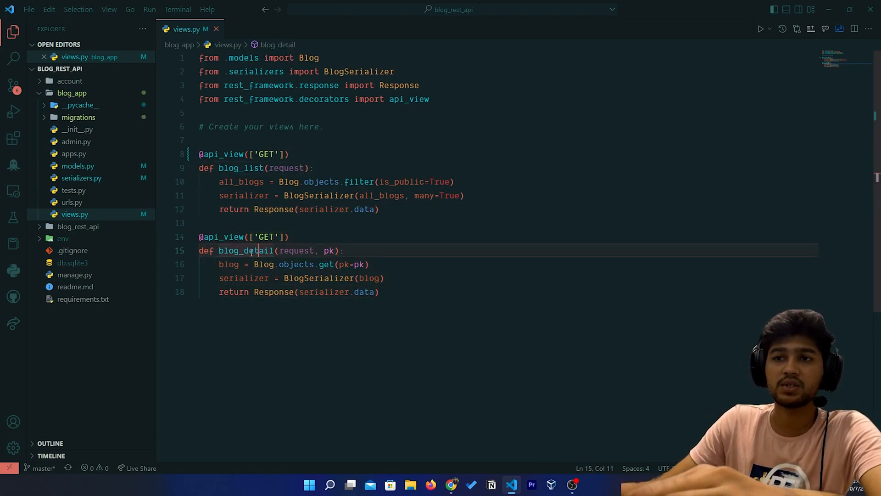
{"action": "double_click", "coordinate": [246, 250]}
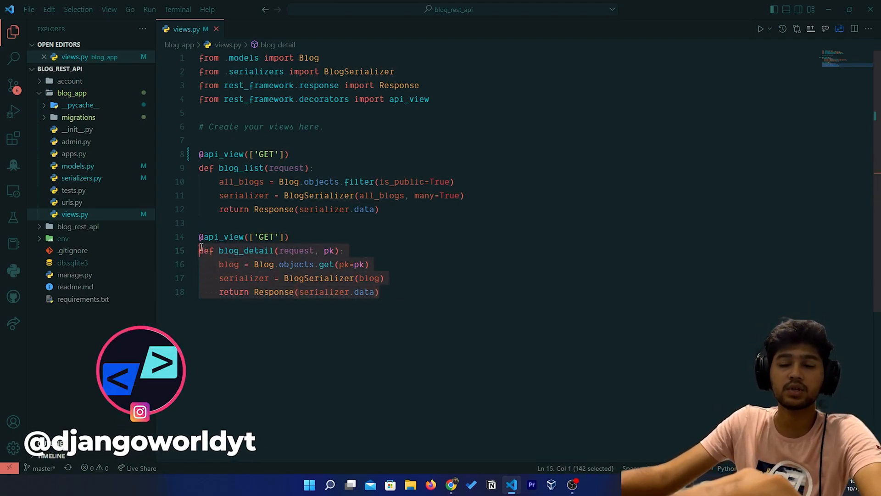
{"action": "left_click", "coordinate": [267, 154]}
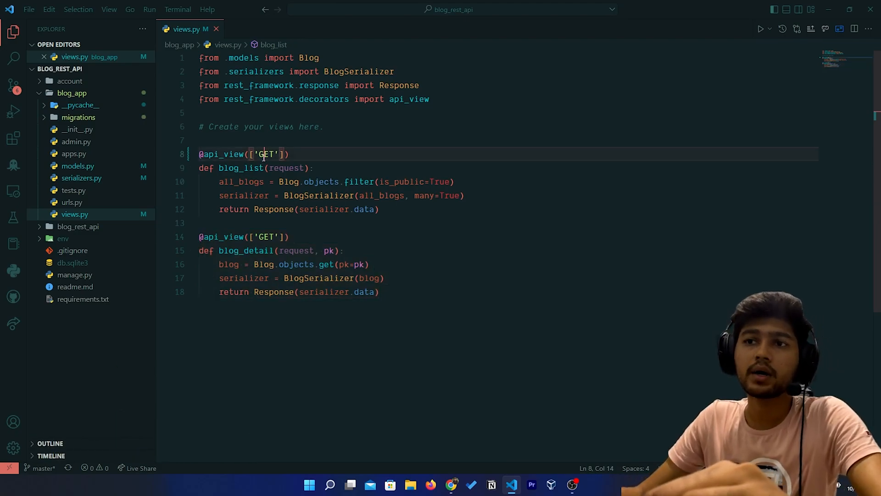
{"action": "left_click_drag", "start_coordinate": [260, 154], "coordinate": [279, 182]}
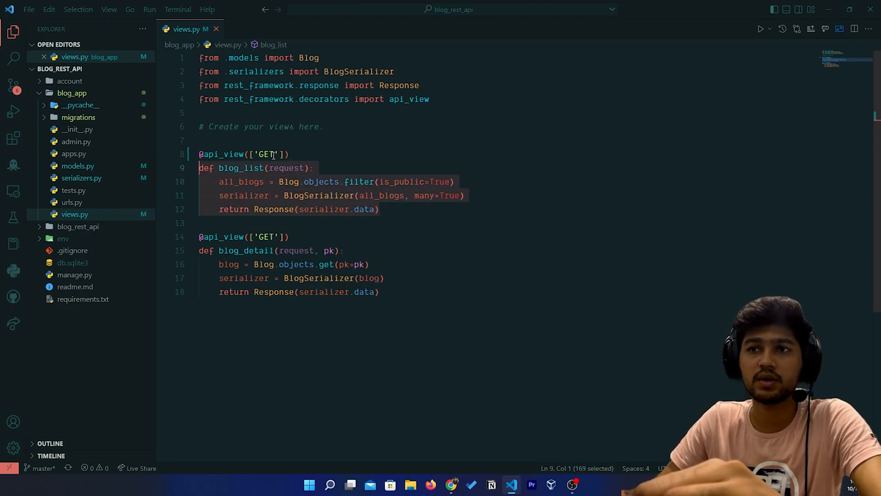
{"action": "type", "text": ","}
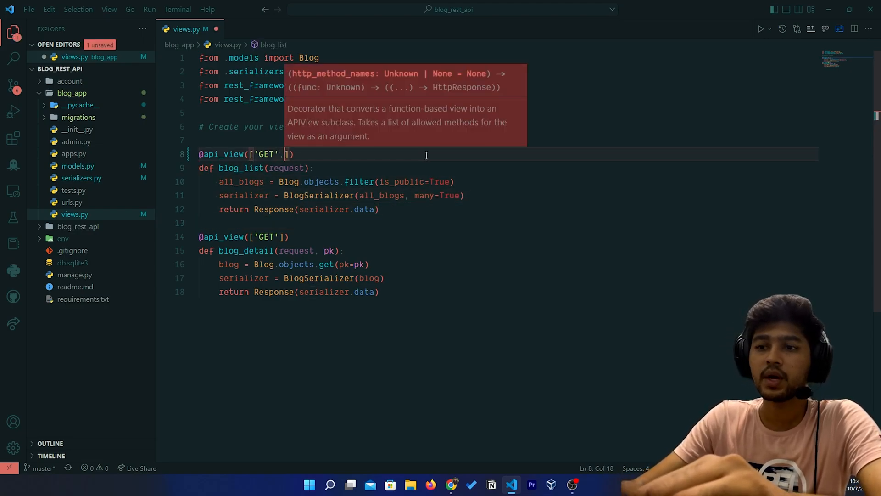
{"action": "type", "text": "'PO"}
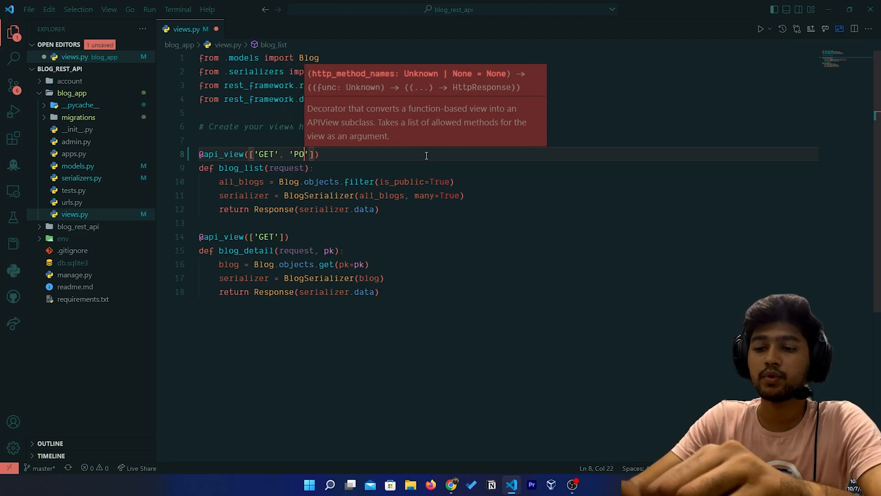
{"action": "type", "text": "ST"}
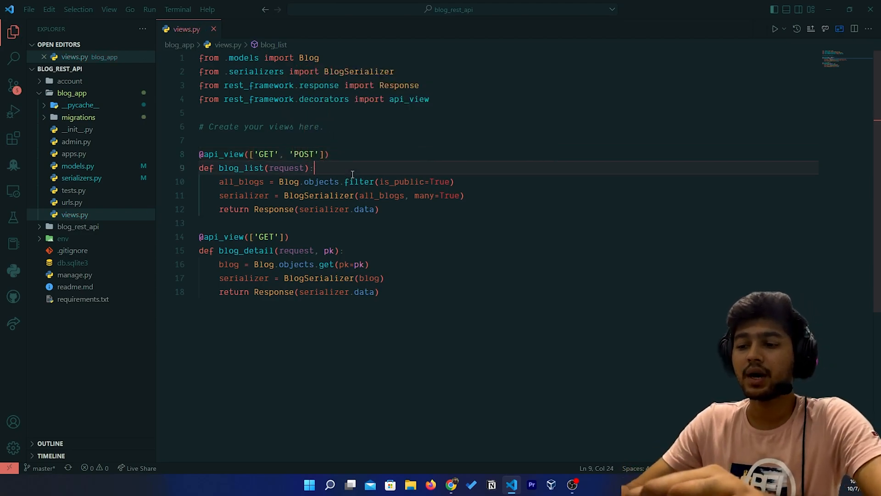
{"action": "key", "text": "Enter"}
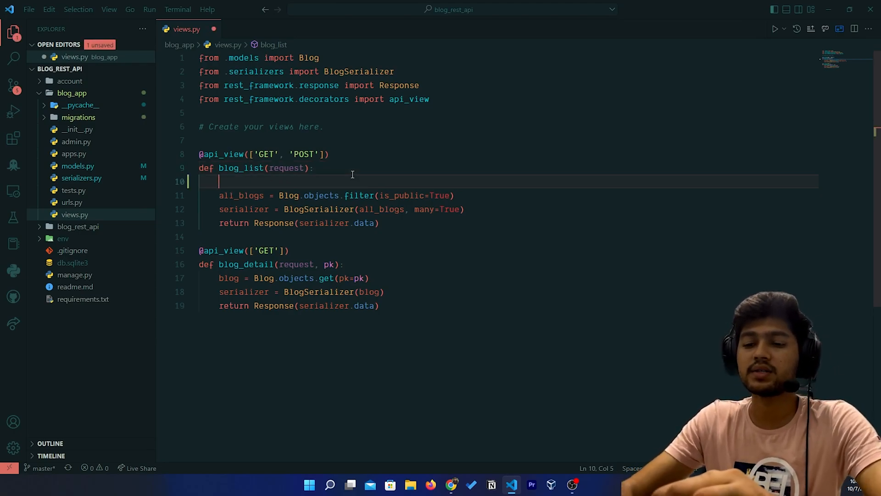
{"action": "type", "text": "if method"}
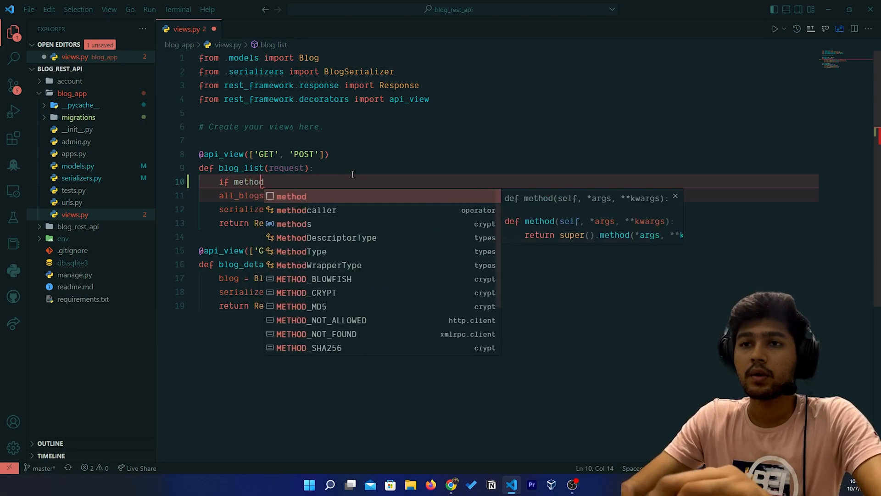
{"action": "type", "text": "."}
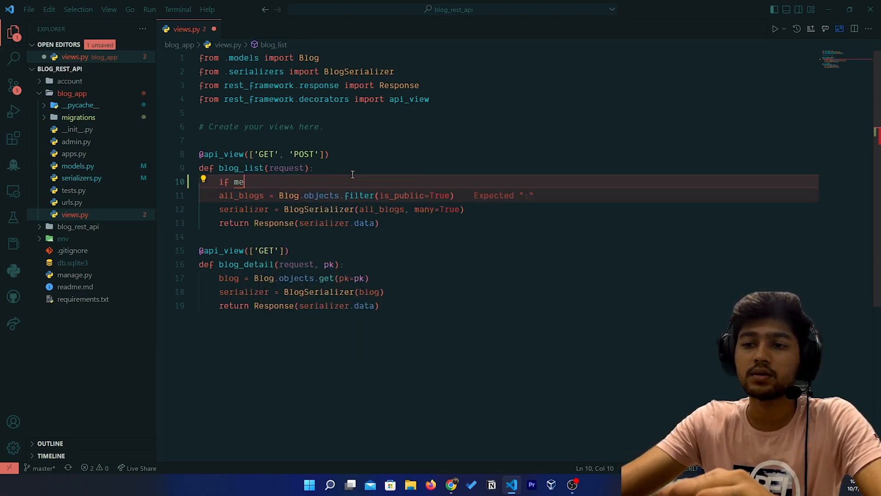
{"action": "type", "text": "re"}
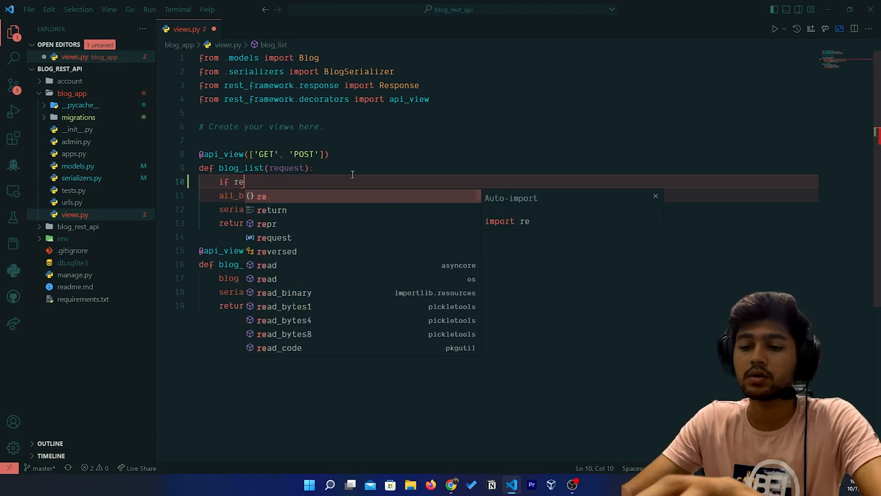
{"action": "type", "text": "quest.method == \""}
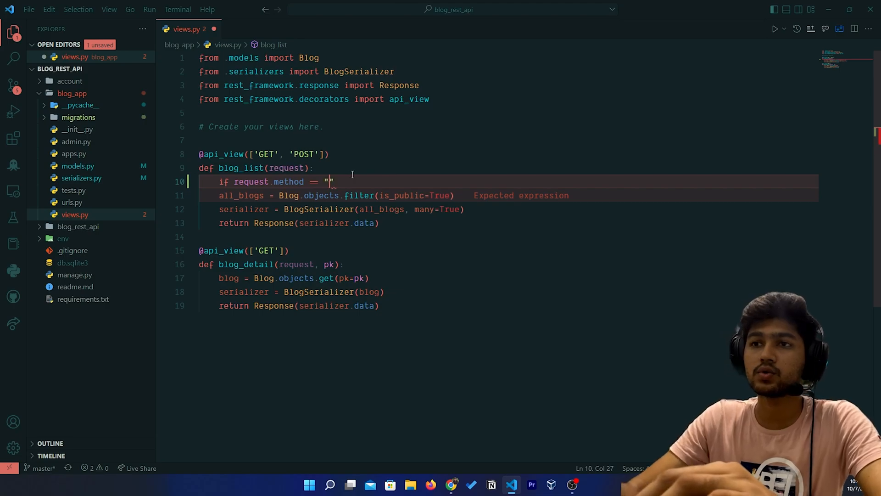
{"action": "type", "text": "GET"}
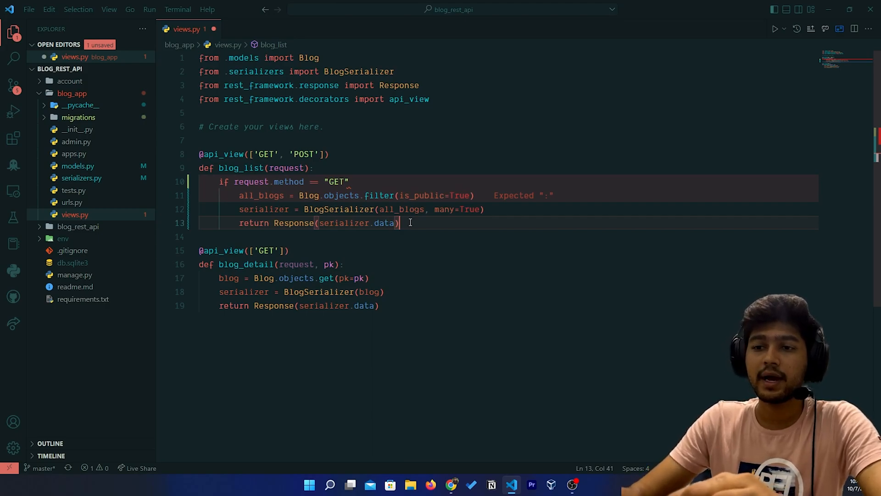
- Add a POST branch building BlogSerializer(data=request.data)
{"action": "type", "text": "if request.method == \"P"}
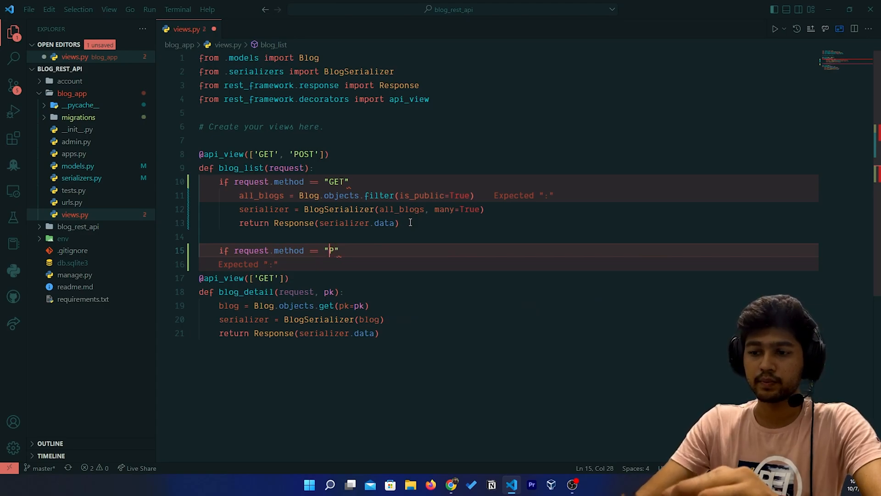
{"action": "type", "text": "OST"}
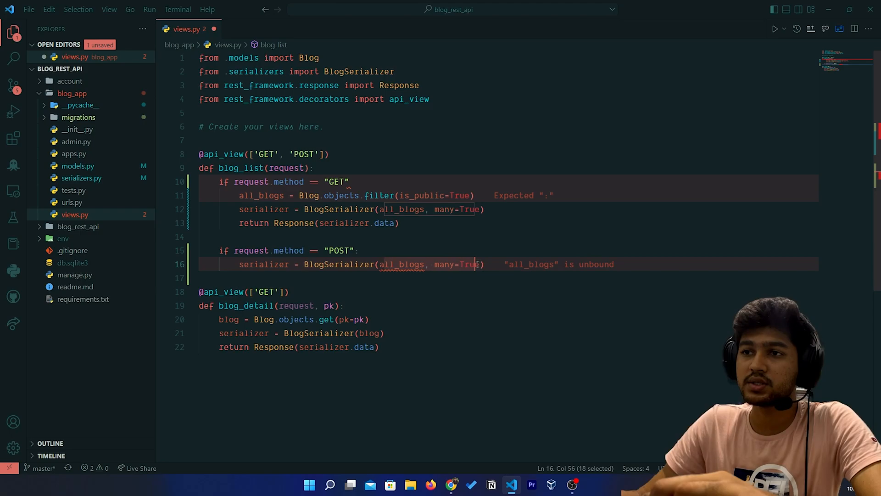
{"action": "key", "text": "Delete"}
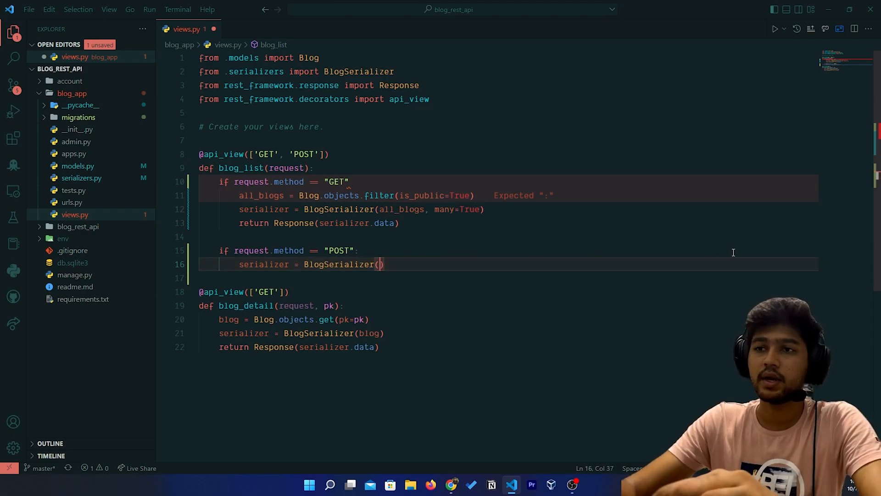
{"action": "type", "text": "data="}
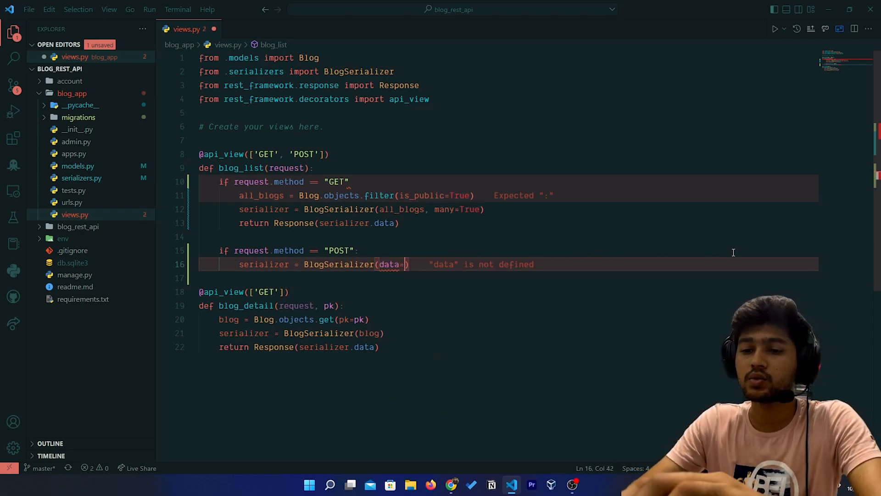
{"action": "type", "text": "requyest."}
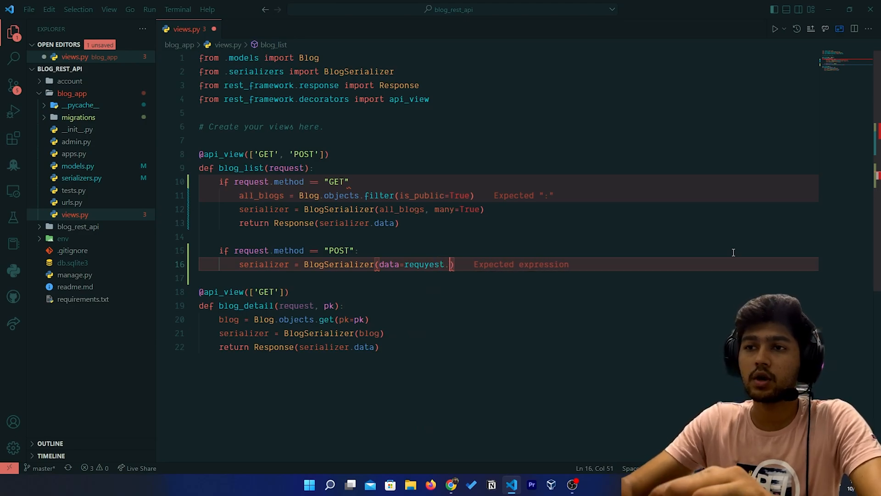
{"action": "type", "text": "data"}
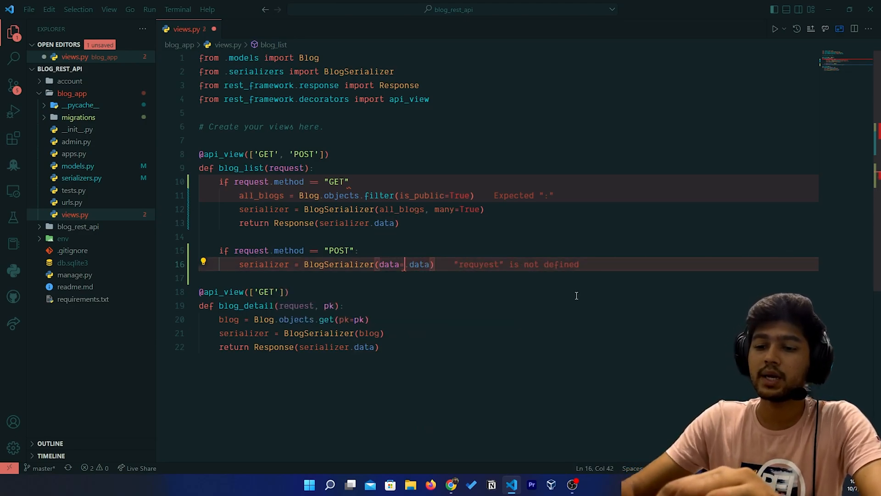
{"action": "type", "text": "request"}
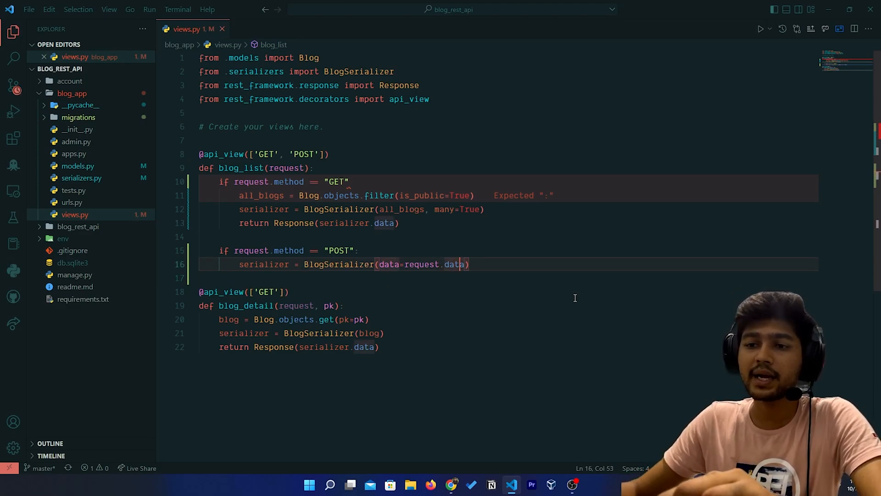
- In the POST branch, check serializer.is_valid() and call serializer.save()
{"action": "type", "text": "of"}
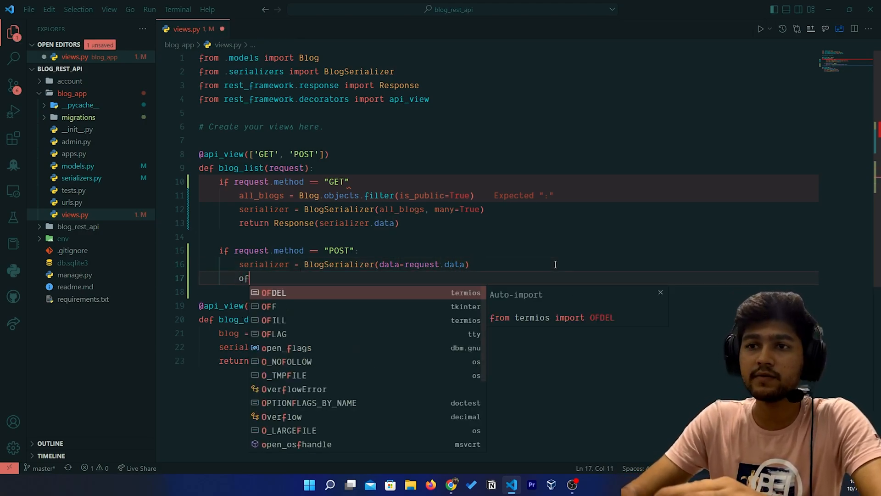
{"action": "type", "text": "if set"}
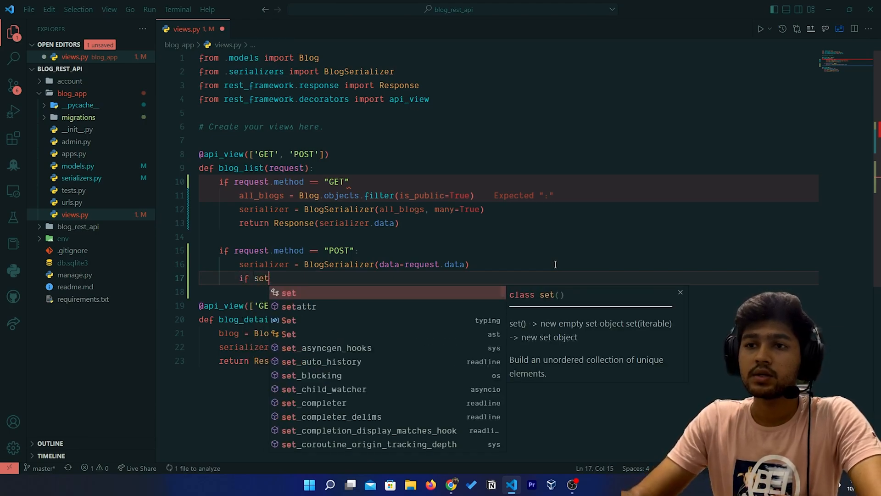
{"action": "type", "text": "rializer."}
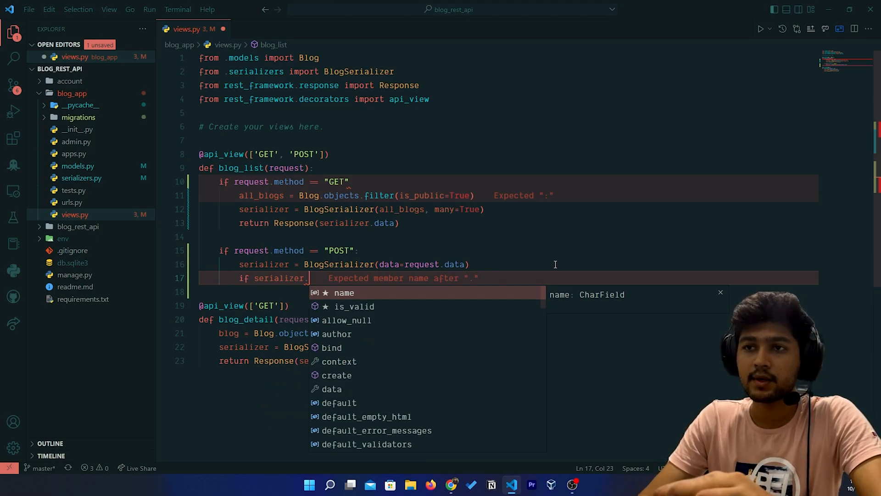
{"action": "type", "text": "is_valid():"}
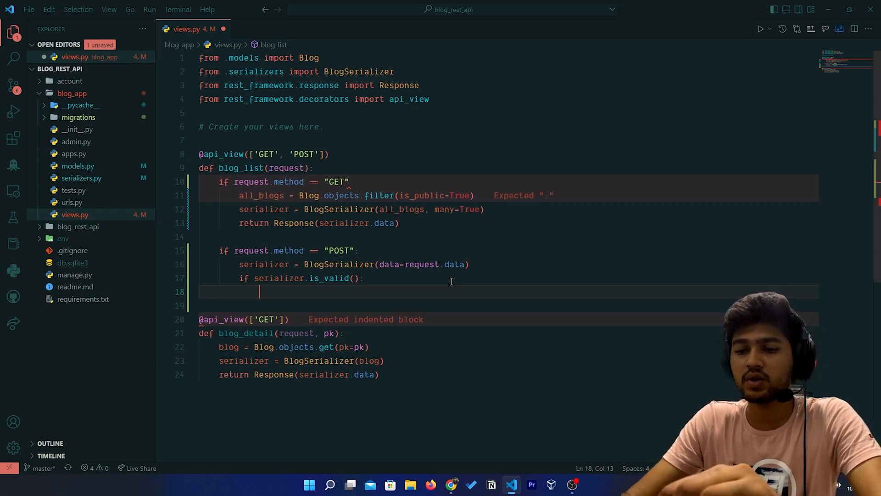
{"action": "type", "text": "serializer.save("}
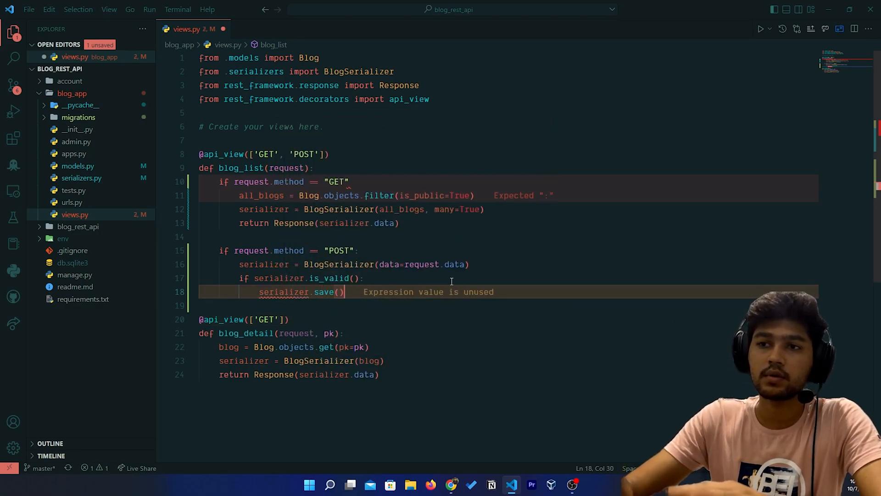
- After saving, return Response(serializer.data) and save views.py
{"action": "key", "text": "enter"}
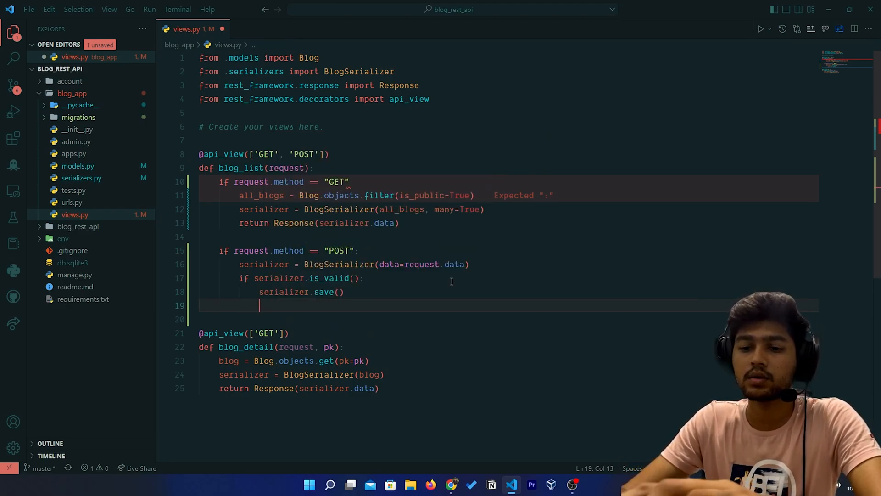
{"action": "type", "text": "re"}
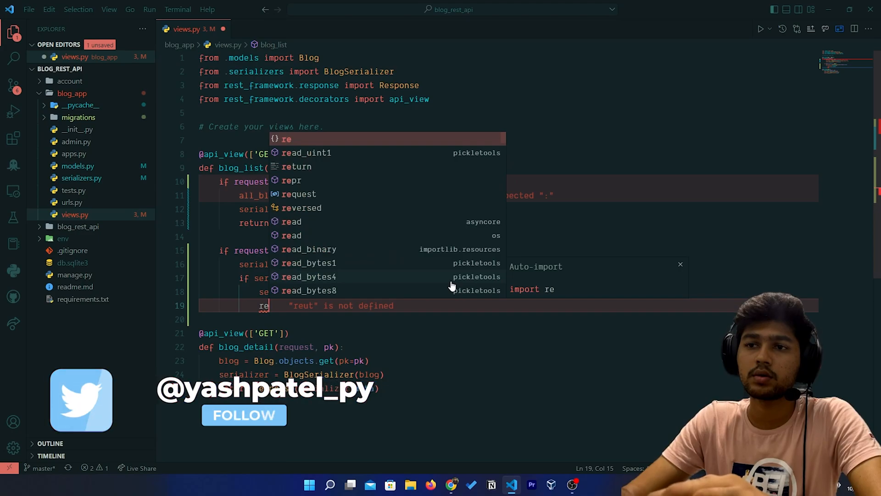
{"action": "type", "text": "turn"}
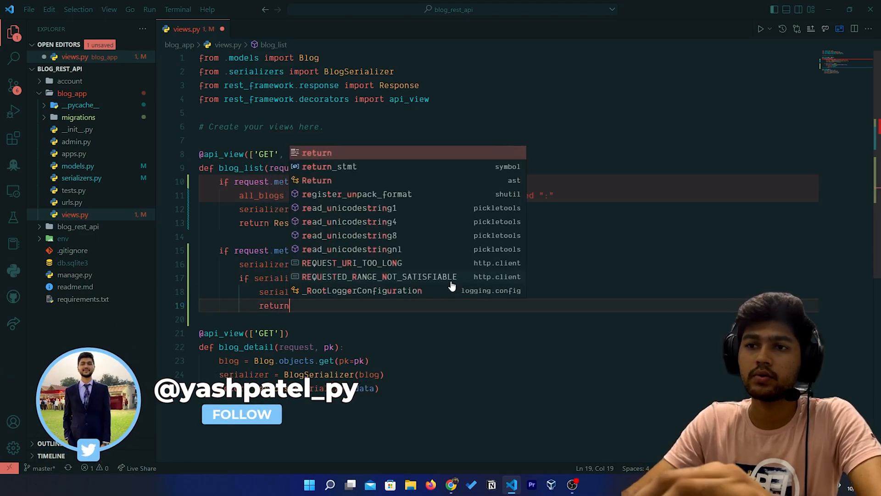
{"action": "type", "text": "Response"}
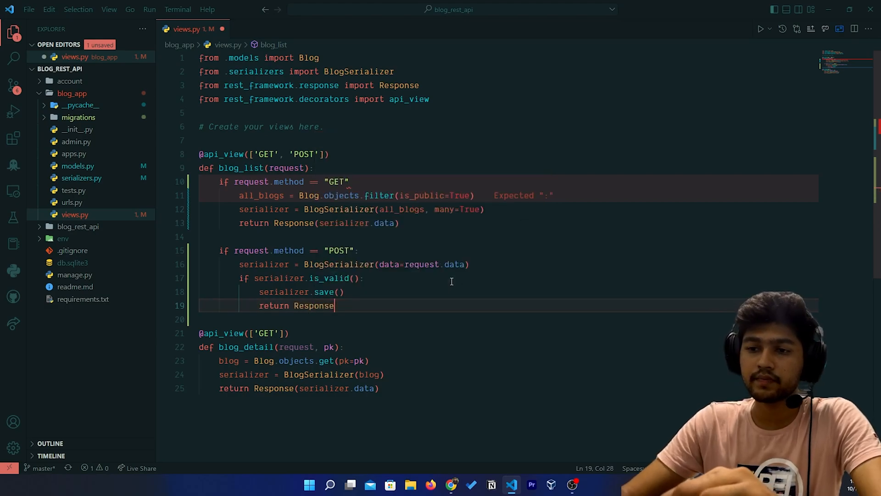
{"action": "type", "text": "()"}
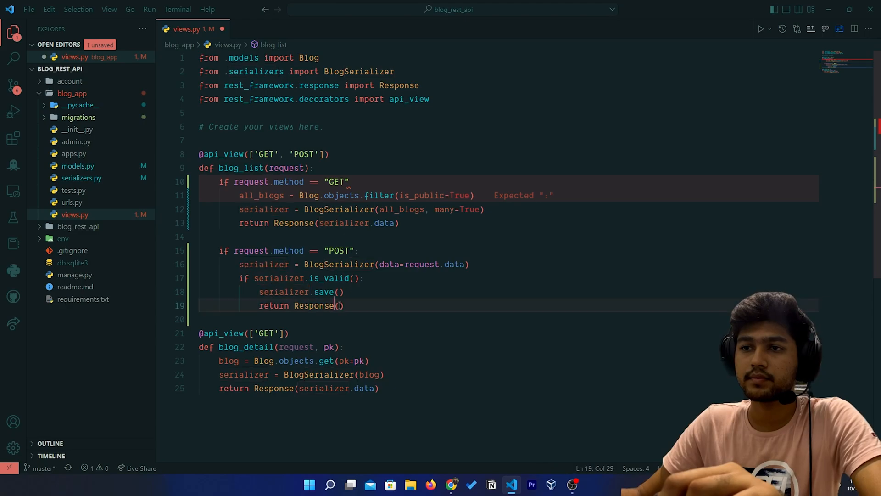
{"action": "type", "text": "serializer.data"}
{"action": "left_click", "coordinate": [378, 181]}
{"action": "type", "text": ":"}
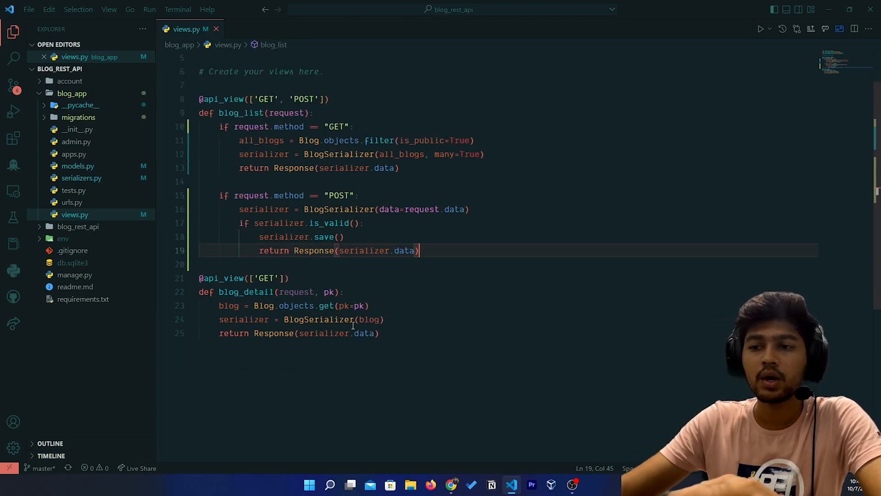
{"action": "key", "text": "enter"}
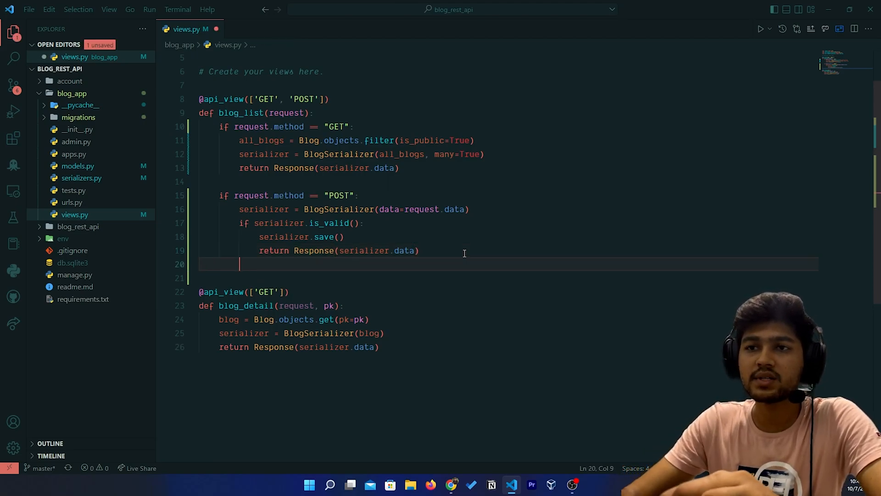
- Add an else branch returning Response(serializer.errors) for invalid data
{"action": "type", "text": "elseL"}
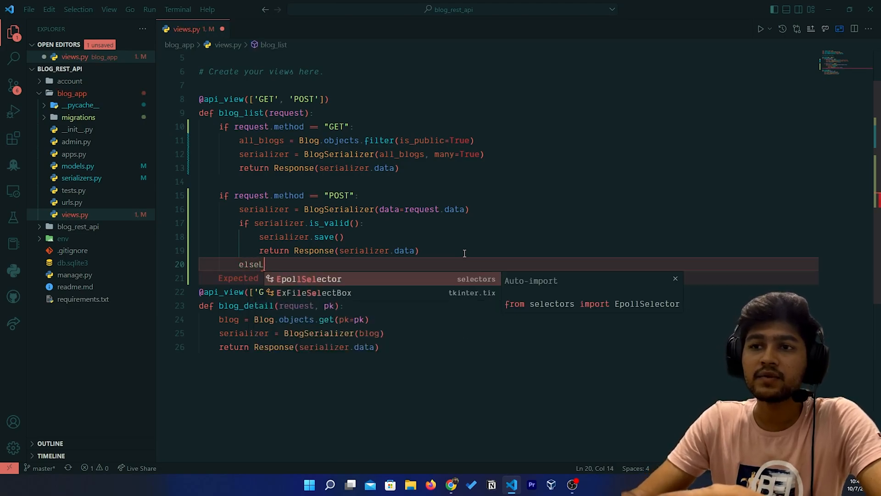
{"action": "type", "text": ":"}
{"action": "key", "text": "enter"}
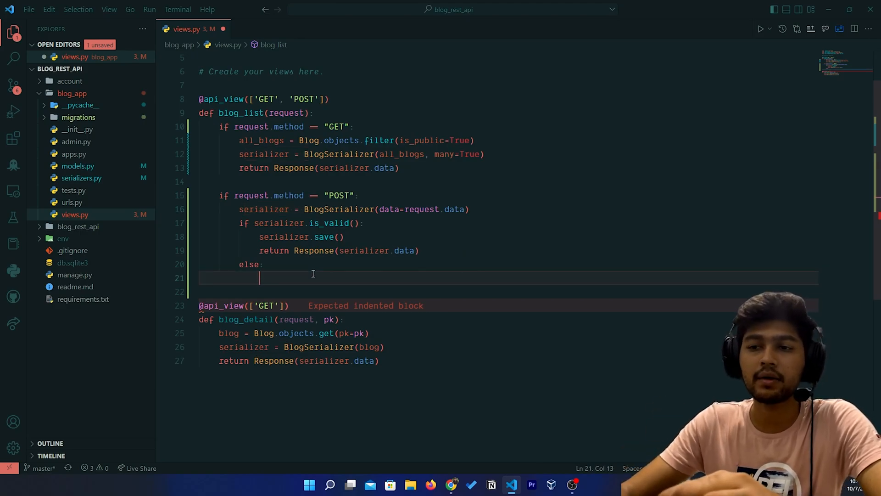
{"action": "type", "text": "return R"}
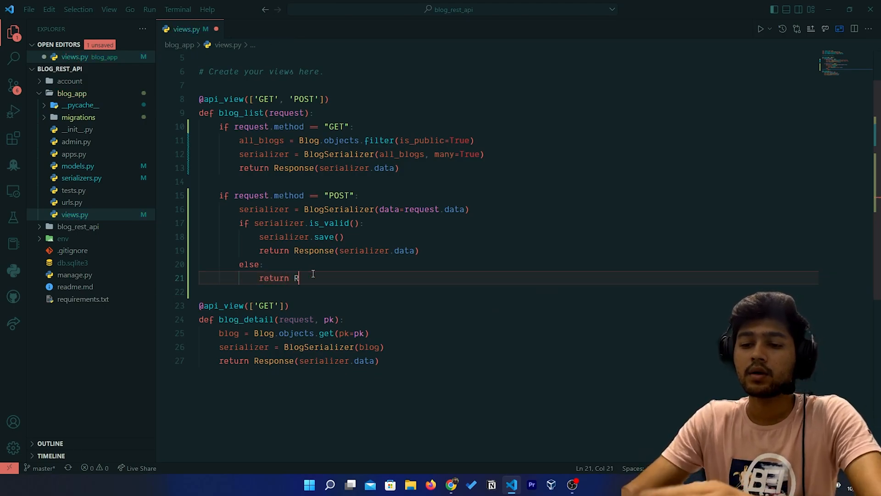
{"action": "type", "text": "esponse()"}
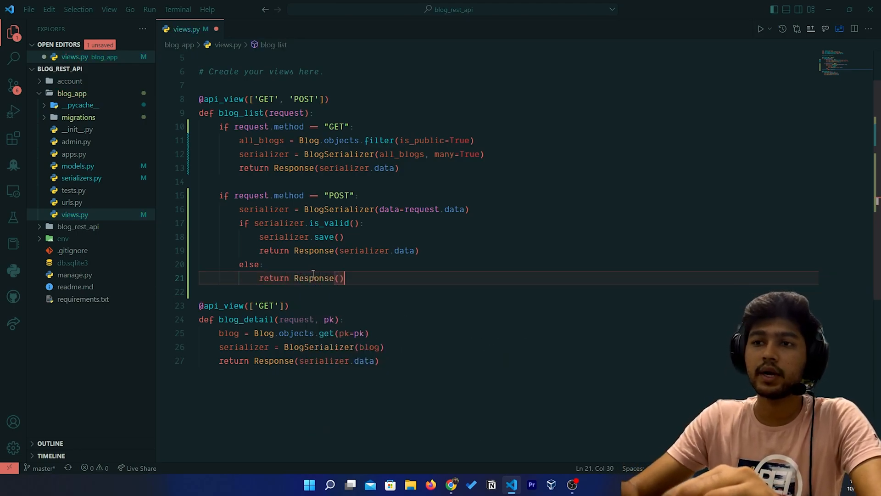
{"action": "type", "text": "serializer."}
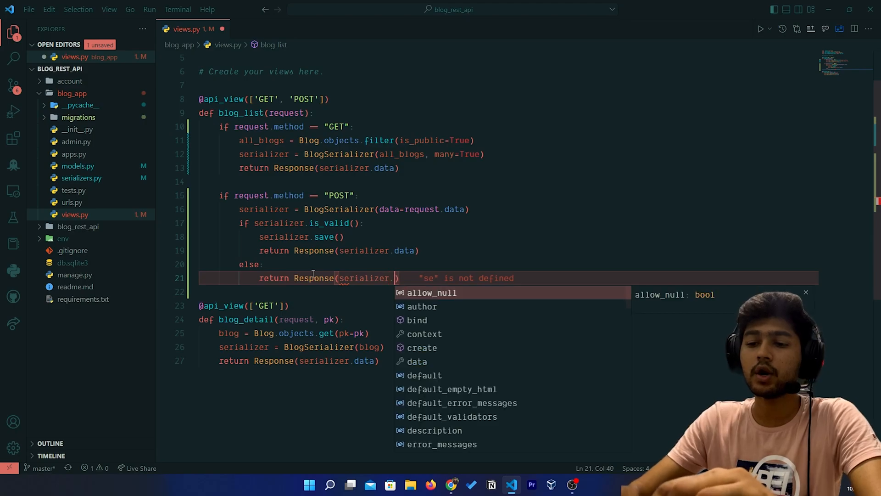
{"action": "type", "text": "errors"}
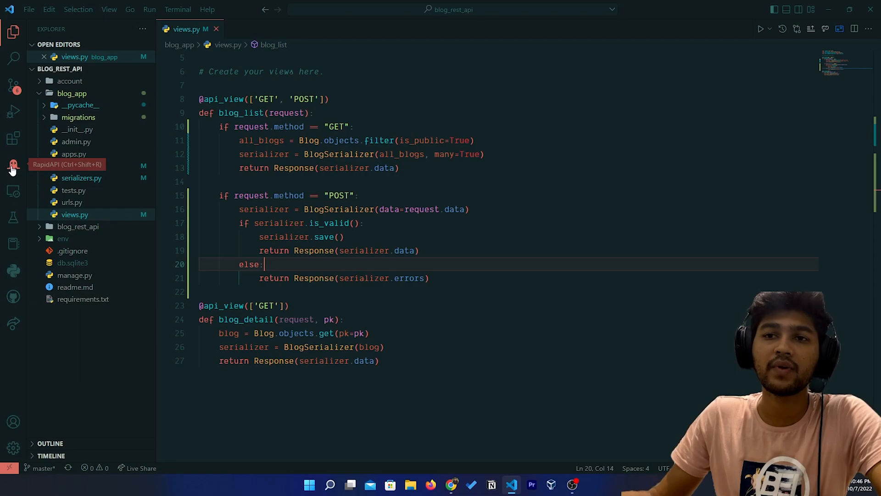
- Open the ALL BLOGS request in RapidAPI and switch its method to POST
{"action": "left_click", "coordinate": [13, 164]}
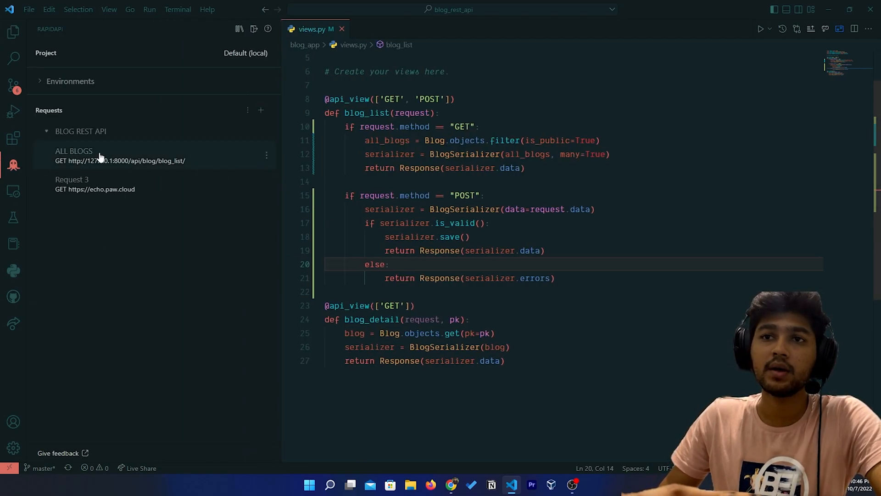
{"action": "left_click", "coordinate": [73, 156]}
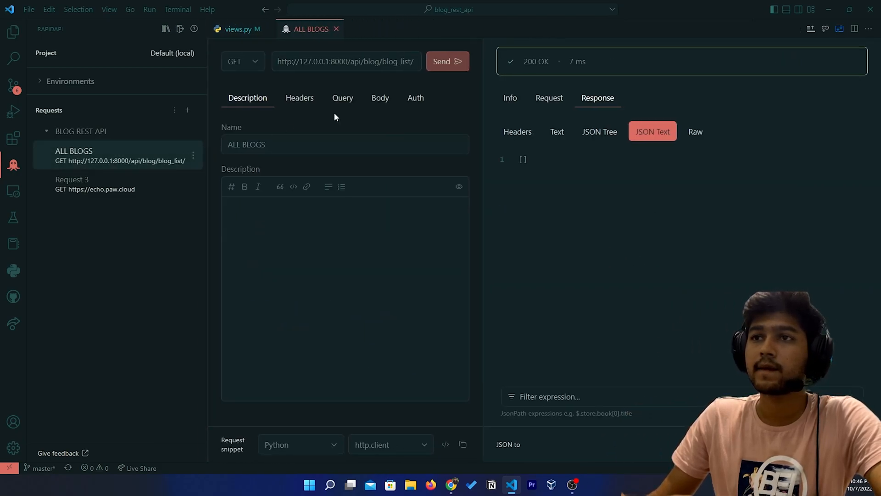
{"action": "left_click", "coordinate": [241, 62]}
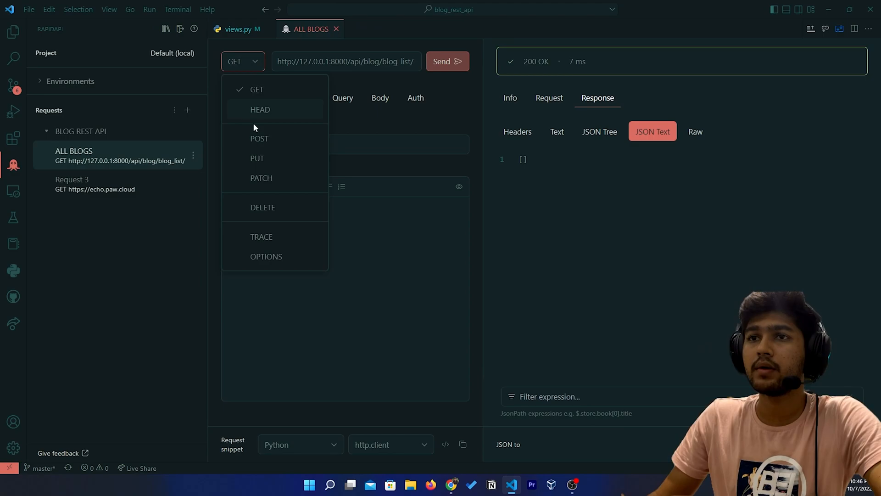
{"action": "left_click", "coordinate": [258, 139]}
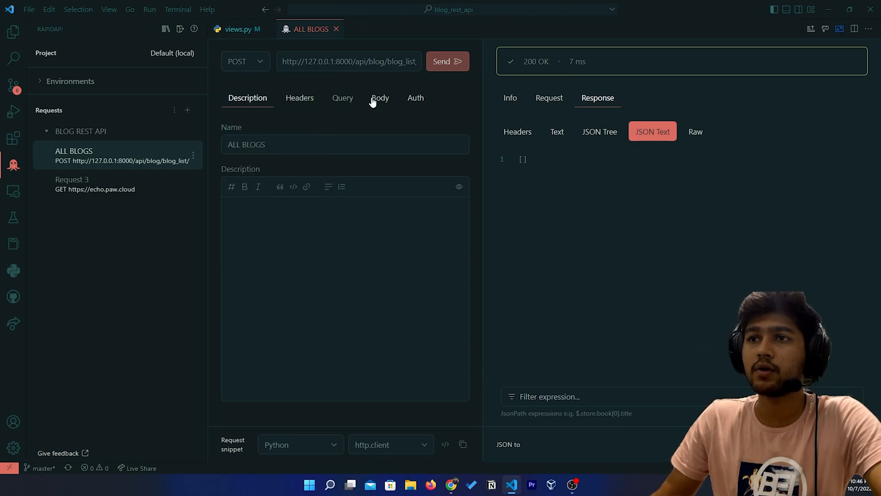
- Start an empty JSON body and bring models.py up beside the request
{"action": "left_click", "coordinate": [380, 98]}
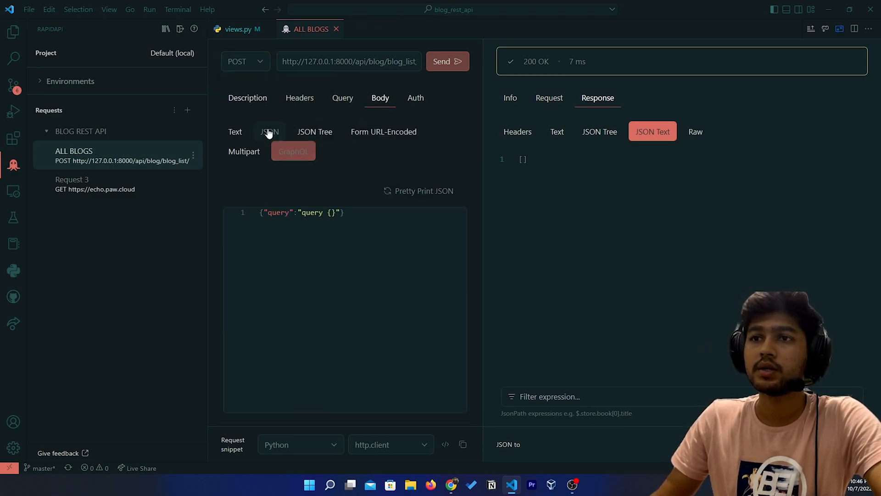
{"action": "left_click", "coordinate": [269, 131]}
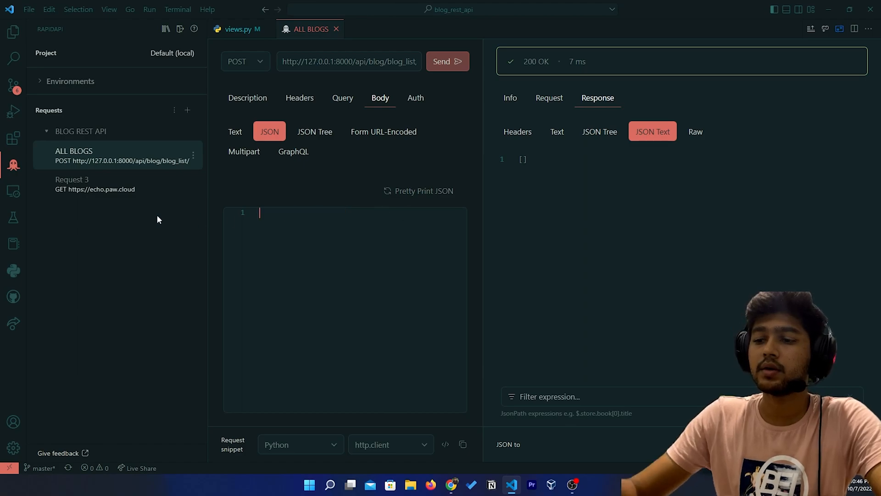
{"action": "type", "text": "{"}
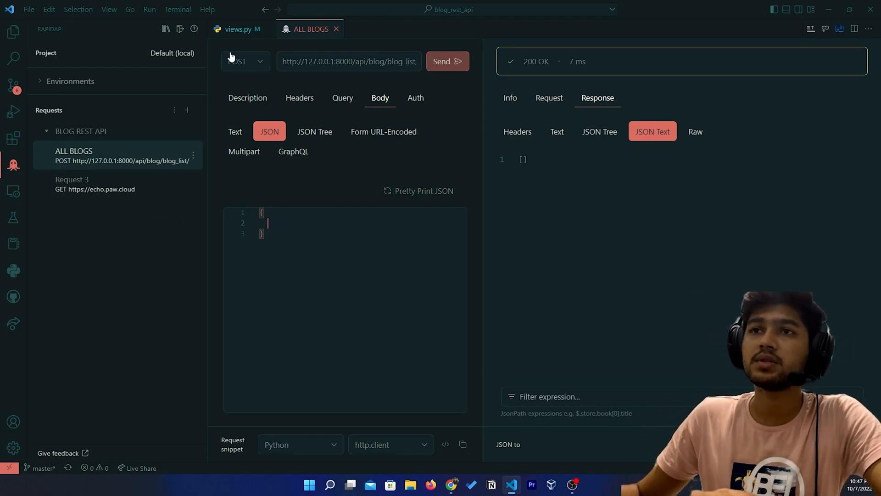
{"action": "left_click", "coordinate": [13, 32]}
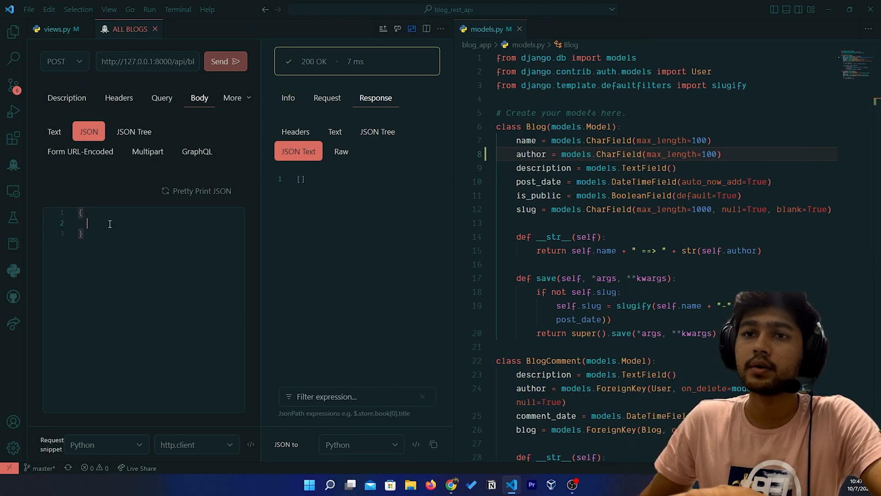
- Add "name": "Facebook" and "author": "Yash" to the JSON body
{"action": "type", "text": "name=\"\""}
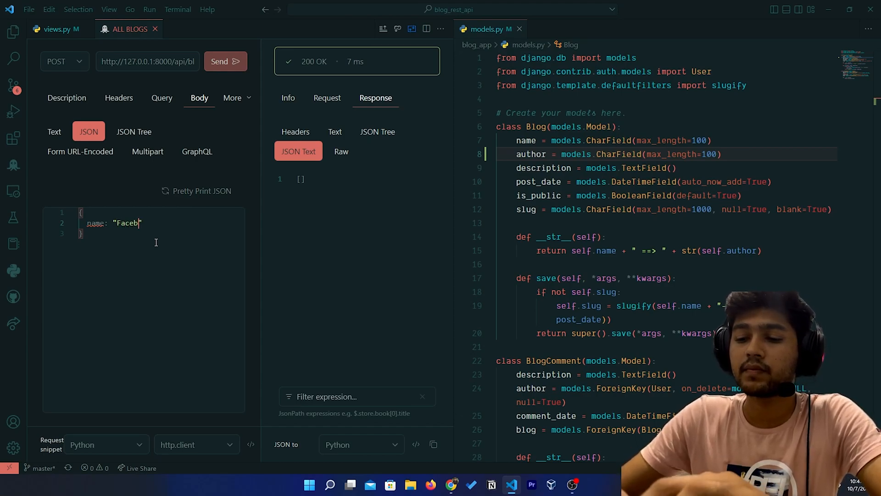
{"action": "type", "text": "ook"}
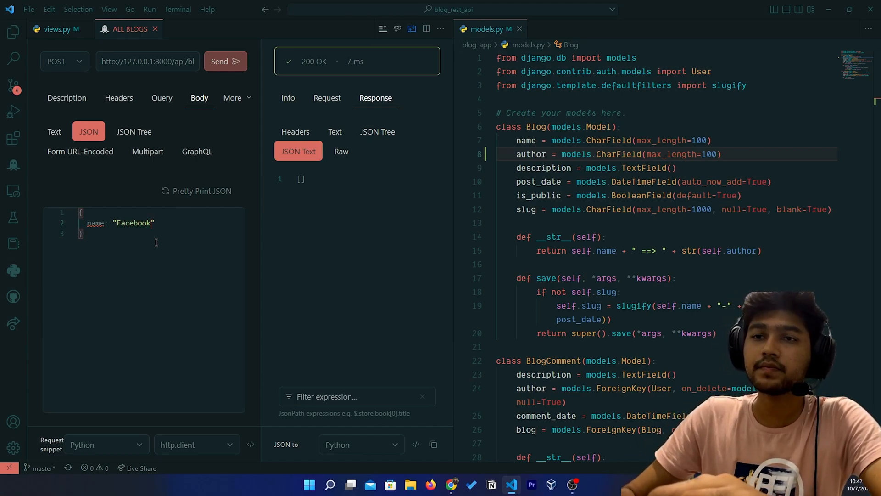
{"action": "type", "text": ","}
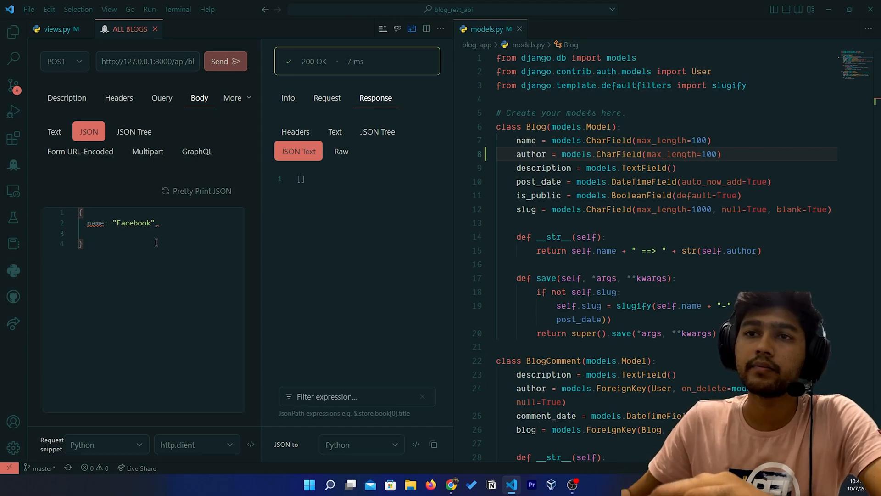
{"action": "double_click", "coordinate": [94, 222]}
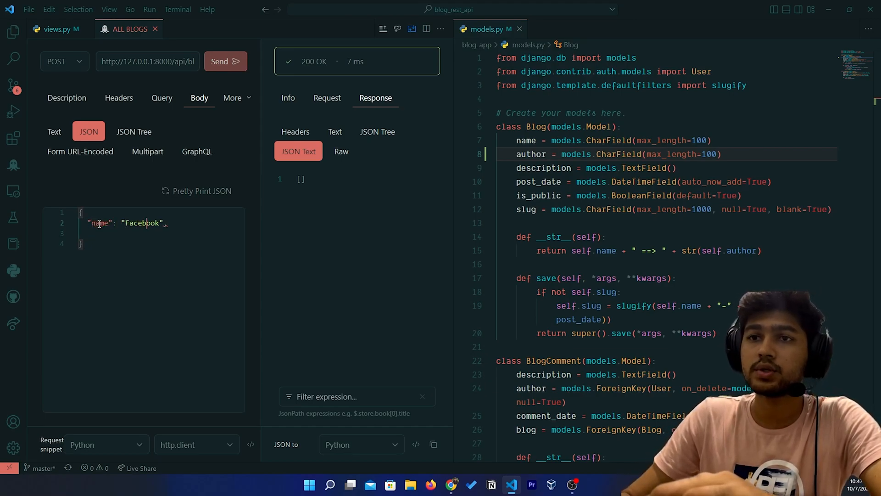
{"action": "key", "text": "Enter"}
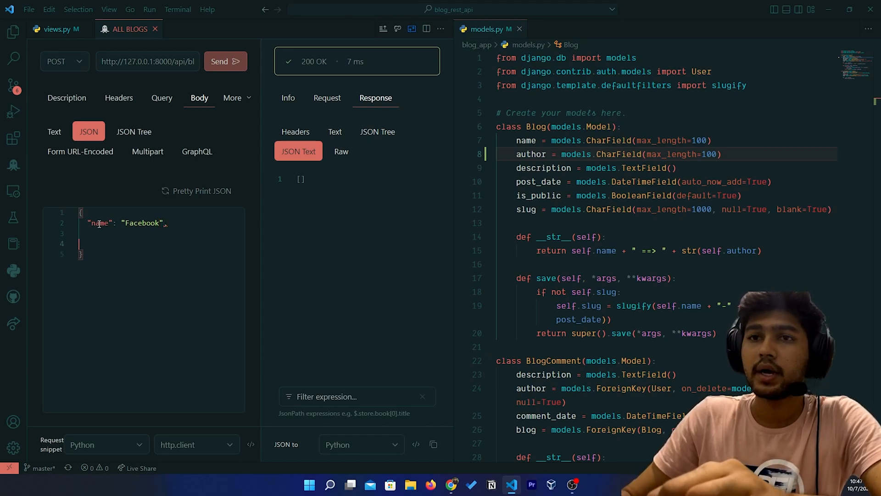
{"action": "type", "text": "\"\""}
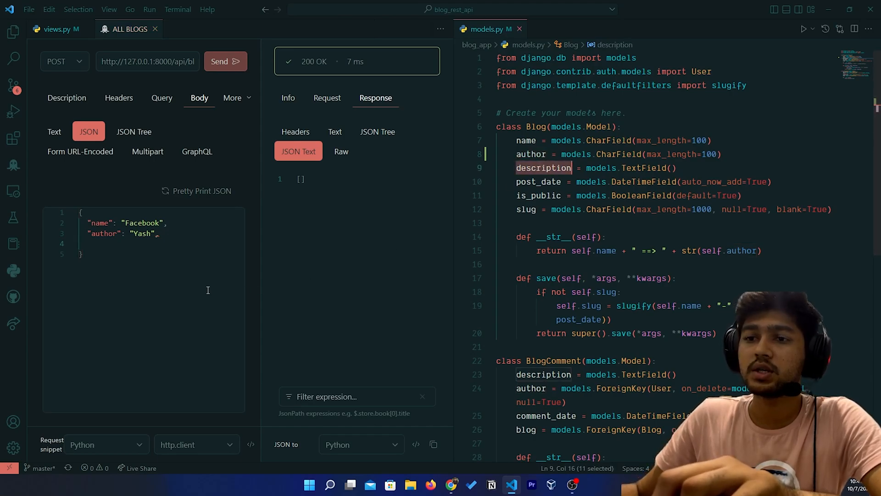
- Add "description": "Nice social media" to the body
{"action": "type", "text": "\"description\""}
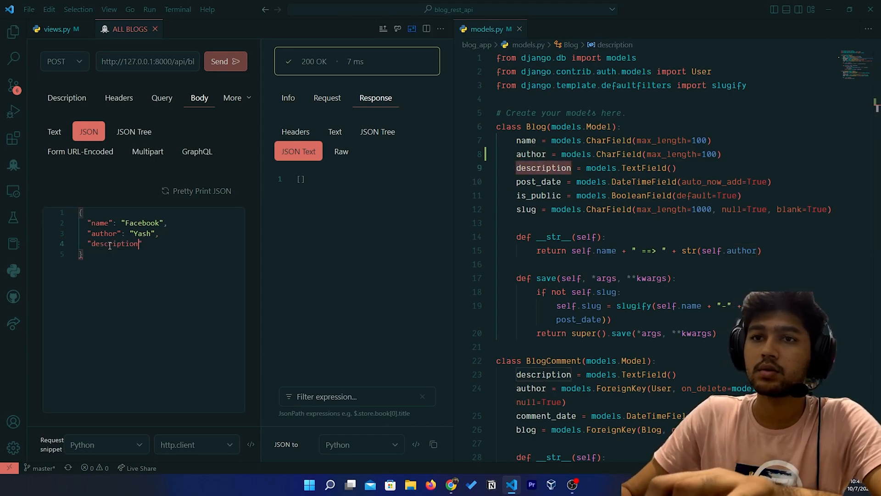
{"action": "type", "text": ": \""}
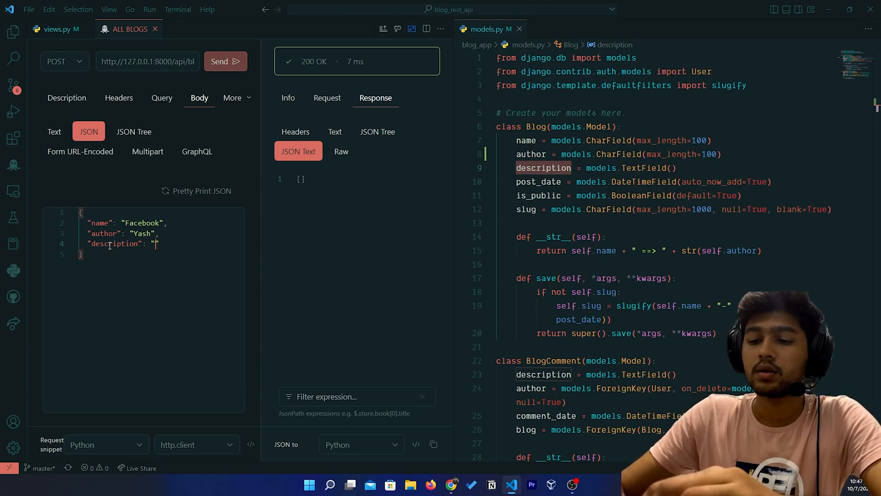
{"action": "type", "text": "Nice social media\","}
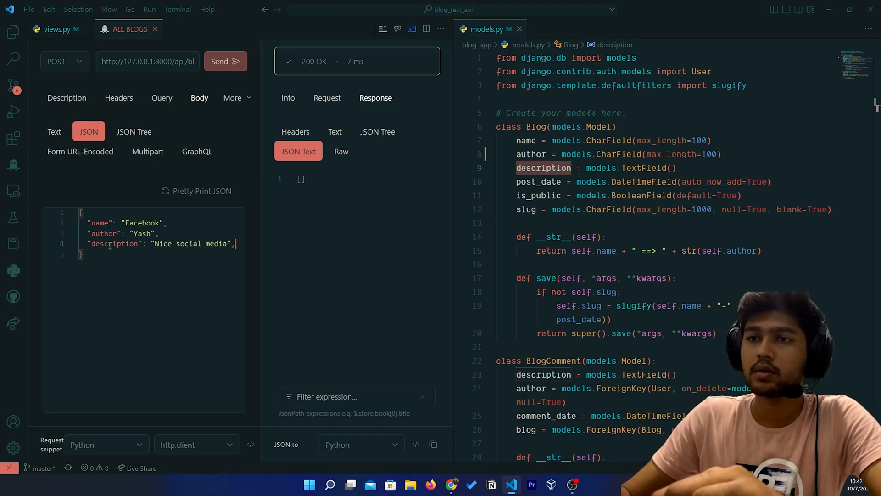
{"action": "type", "text": "\"\""}
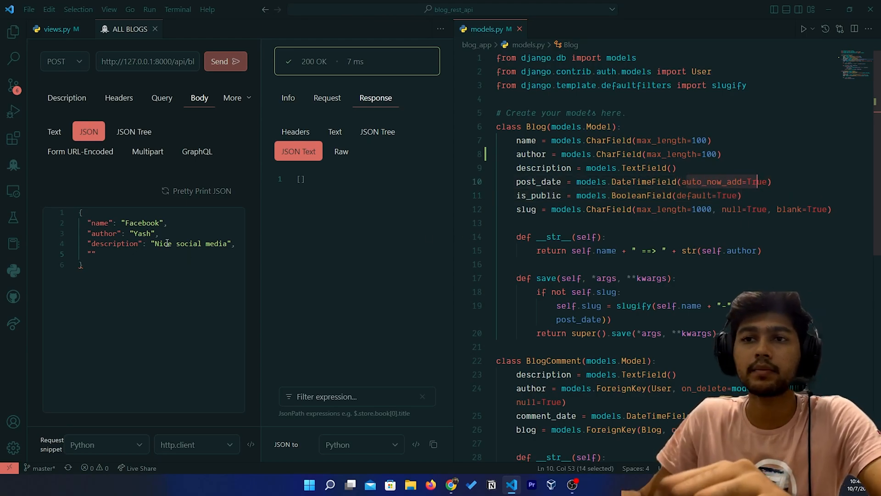
- Add "is_public": true and a slug key, checking the field names against the Blog model
{"action": "left_click", "coordinate": [537, 195]}
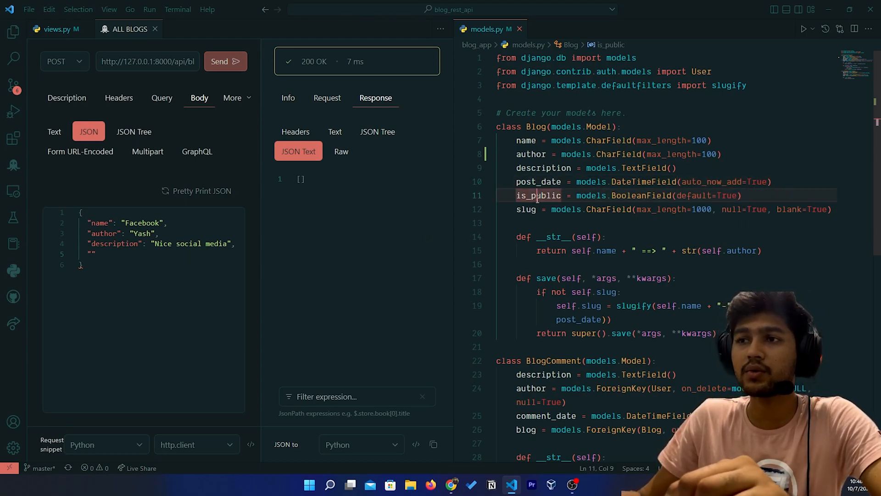
{"action": "double_click", "coordinate": [537, 195]}
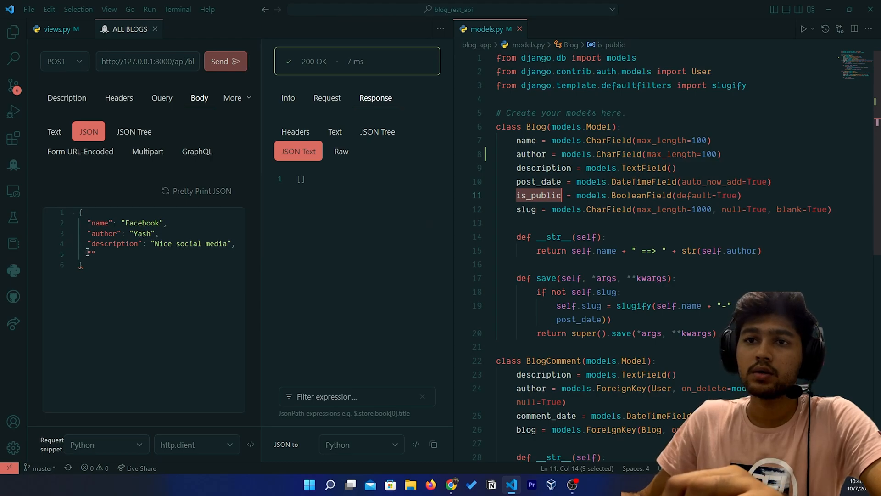
{"action": "type", "text": "\"is_public\":"}
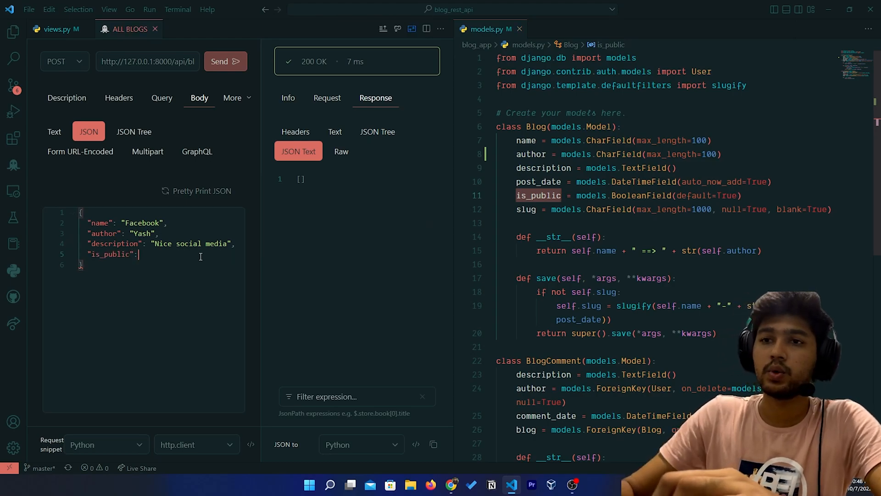
{"action": "type", "text": "tr"}
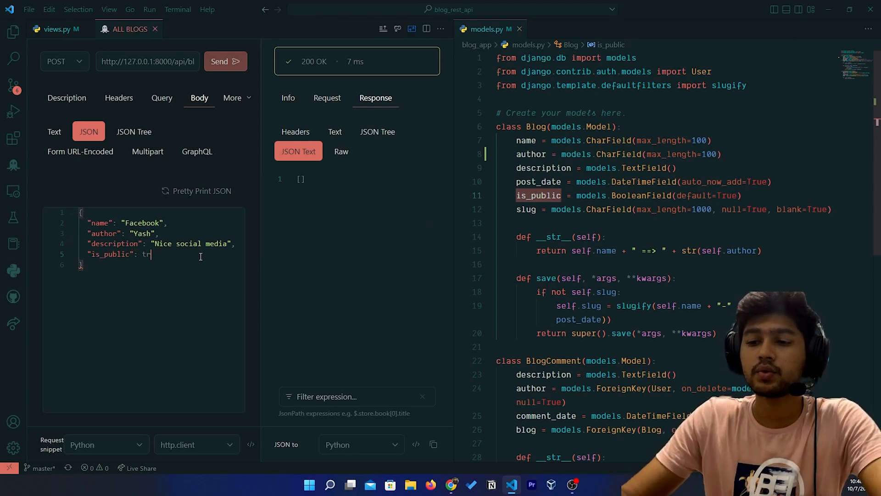
{"action": "type", "text": "ue,"}
{"action": "type", "text": "\"\""}
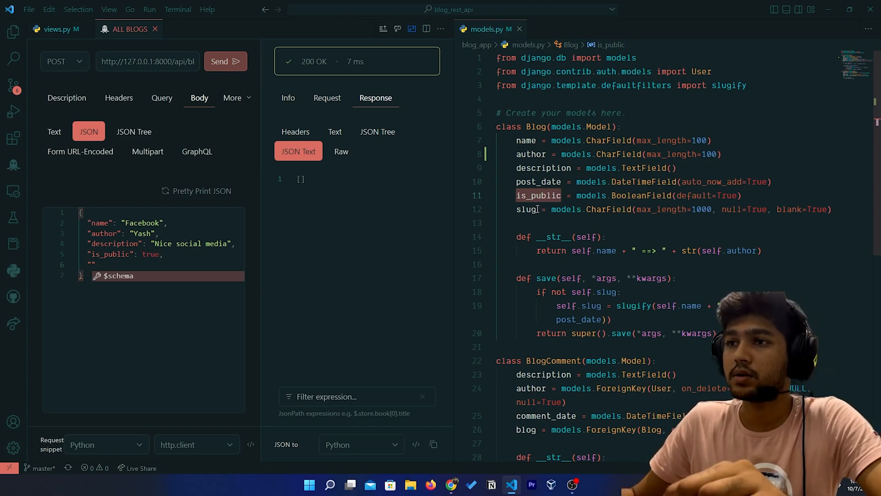
{"action": "double_click", "coordinate": [525, 209]}
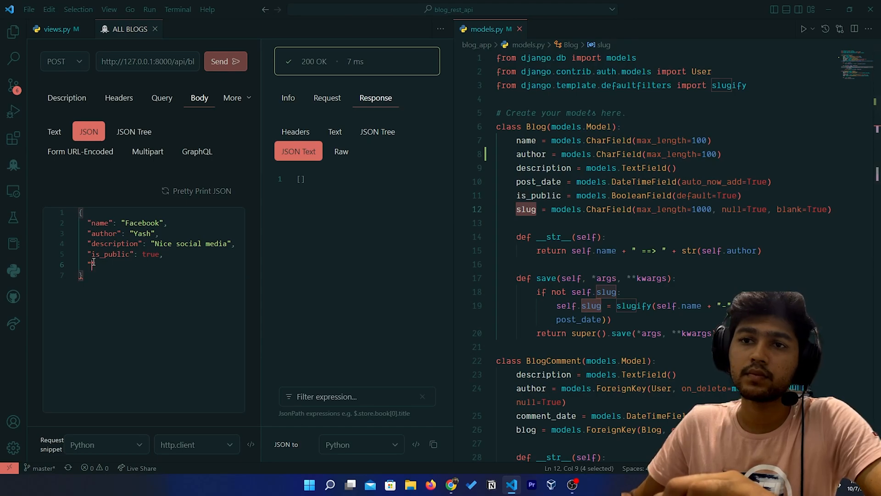
{"action": "type", "text": "slug"}
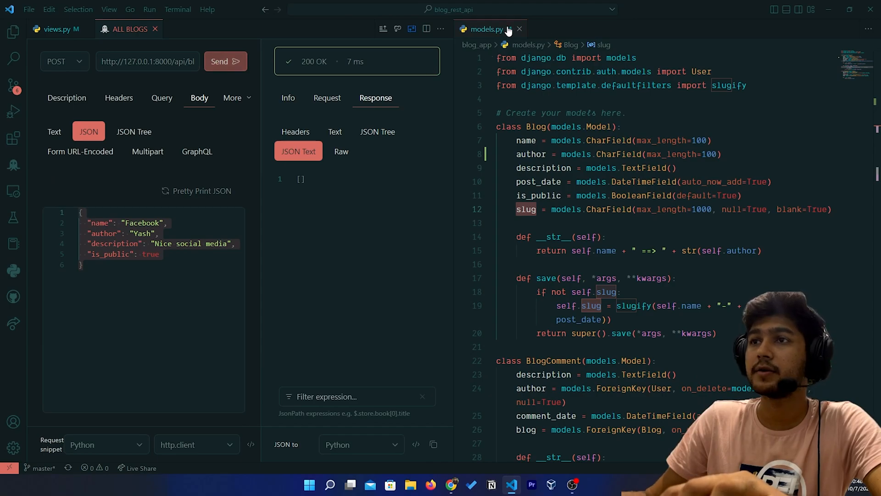
- Run python .\manage.py runserver and send the POST, getting post_date and slug required errors
{"action": "left_click", "coordinate": [519, 28]}
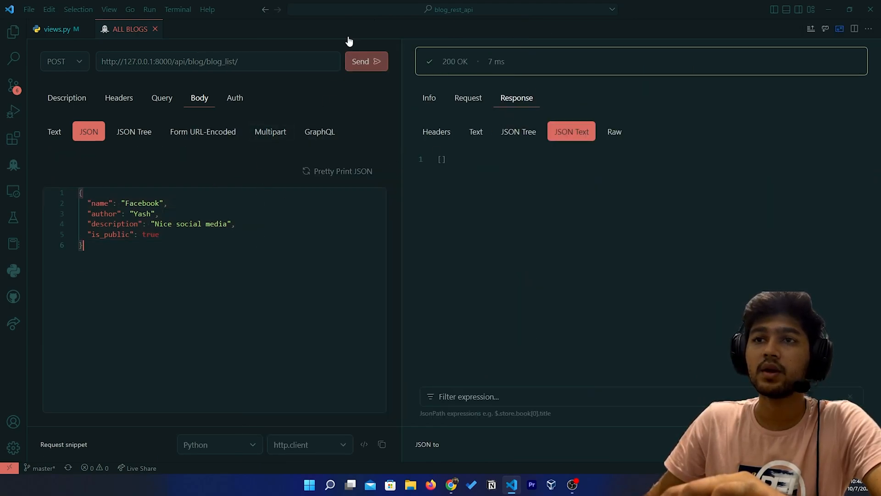
{"action": "left_click", "coordinate": [366, 62]}
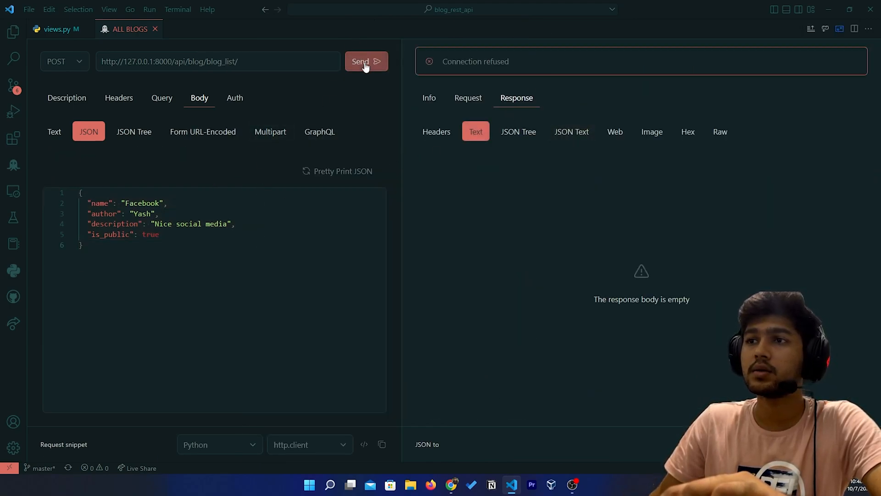
{"action": "mouse_move", "coordinate": [483, 85]}
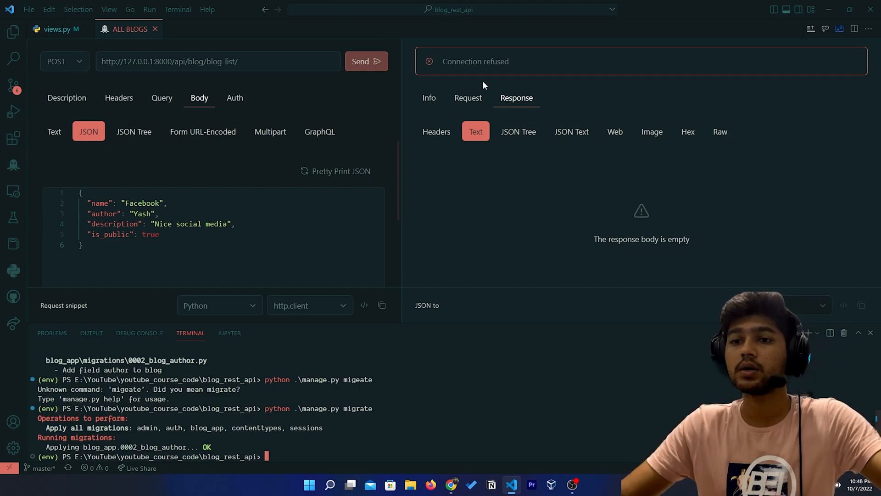
{"action": "type", "text": "python .\\manage.py runserver"}
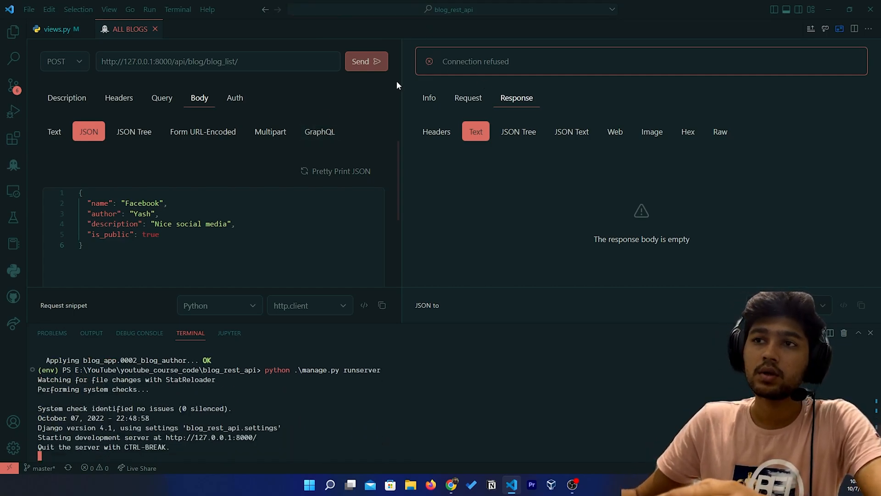
{"action": "left_click", "coordinate": [366, 62]}
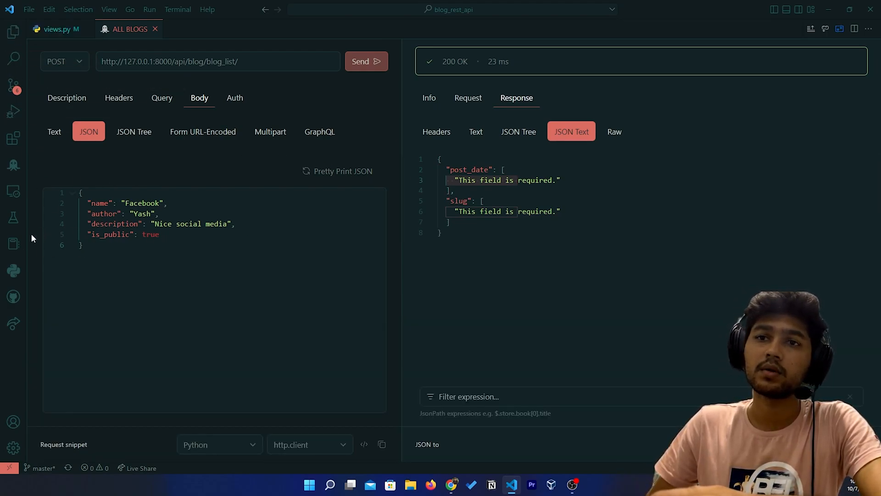
{"action": "mouse_move", "coordinate": [13, 32]}
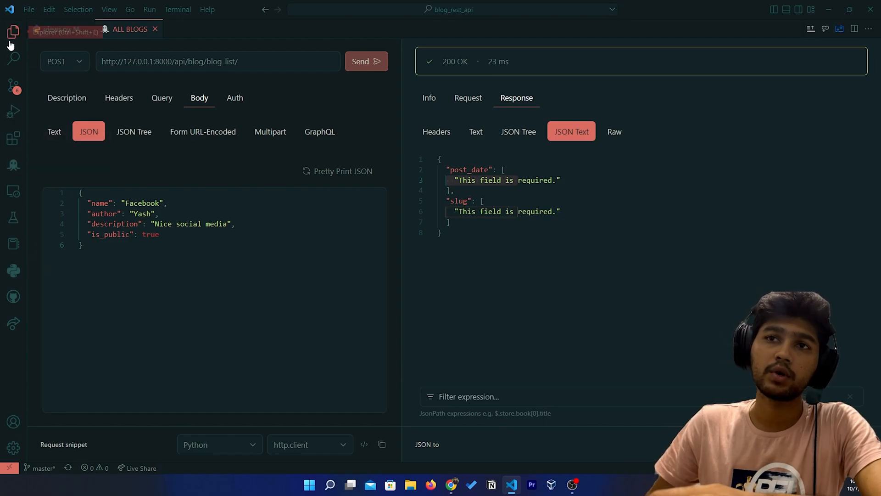
- Check the post_date field name in the Blog model, then return to the blog POST request
{"action": "left_click", "coordinate": [11, 32]}
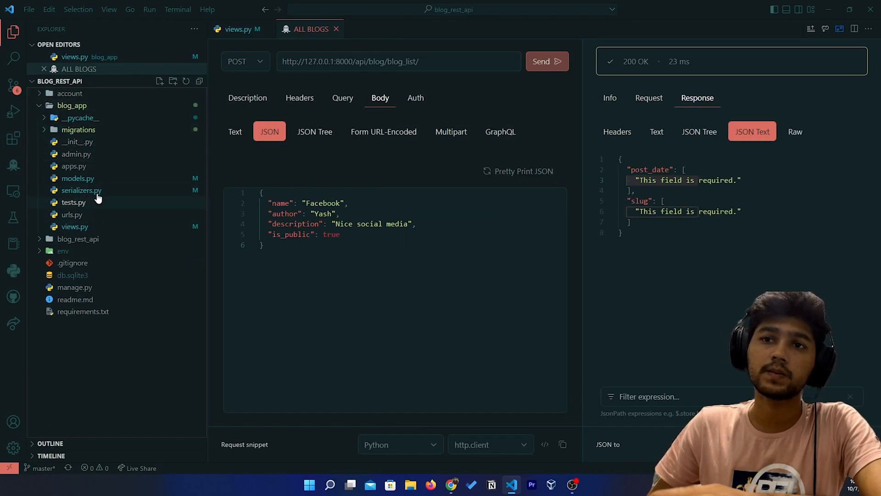
{"action": "left_click", "coordinate": [77, 178]}
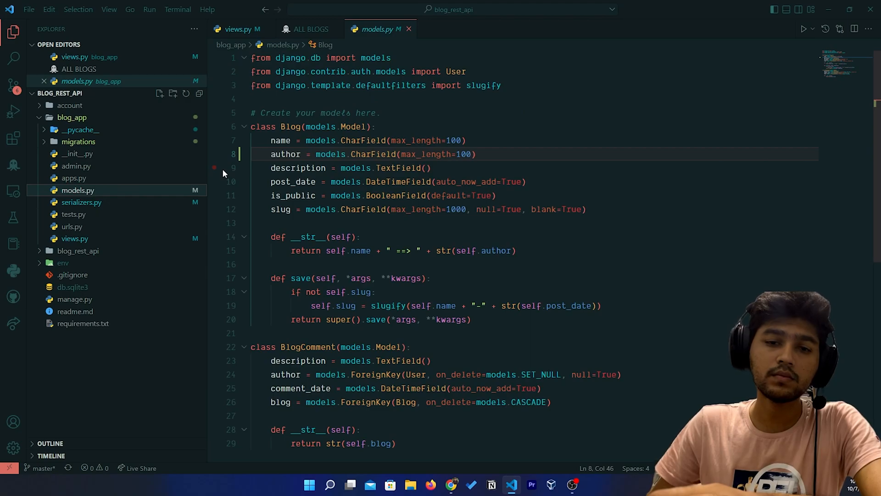
{"action": "double_click", "coordinate": [292, 180]}
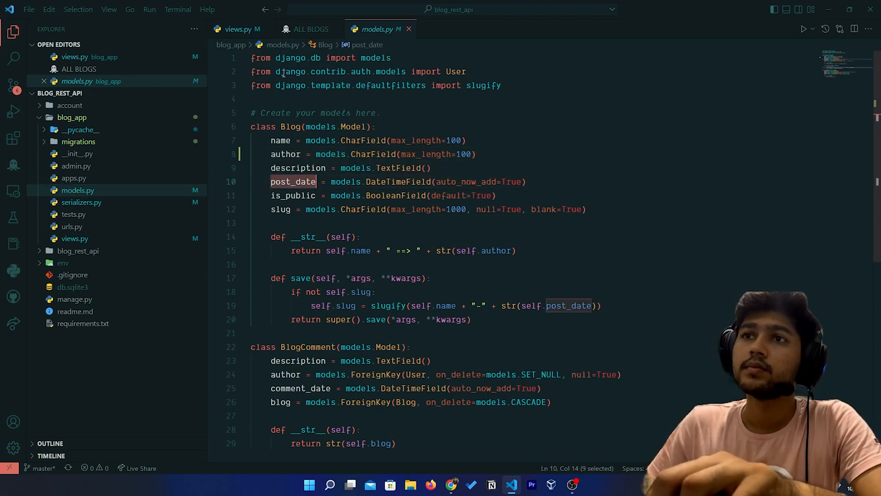
{"action": "left_click", "coordinate": [239, 28]}
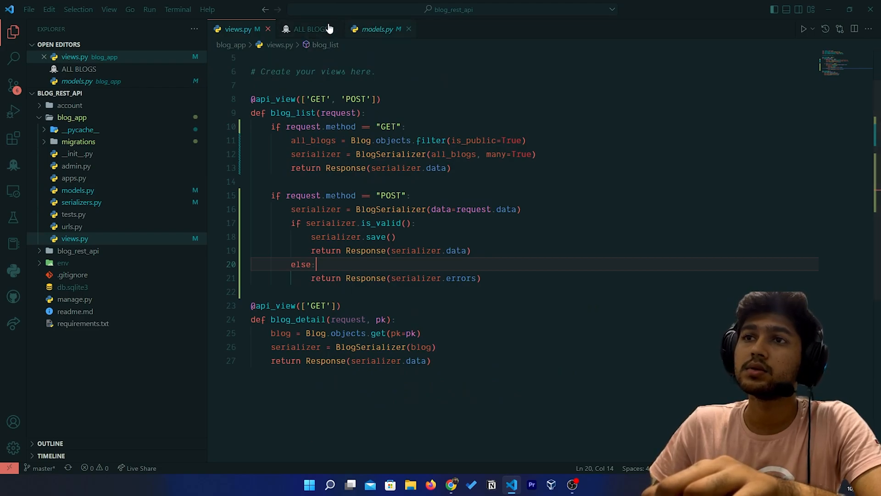
{"action": "left_click", "coordinate": [309, 29]}
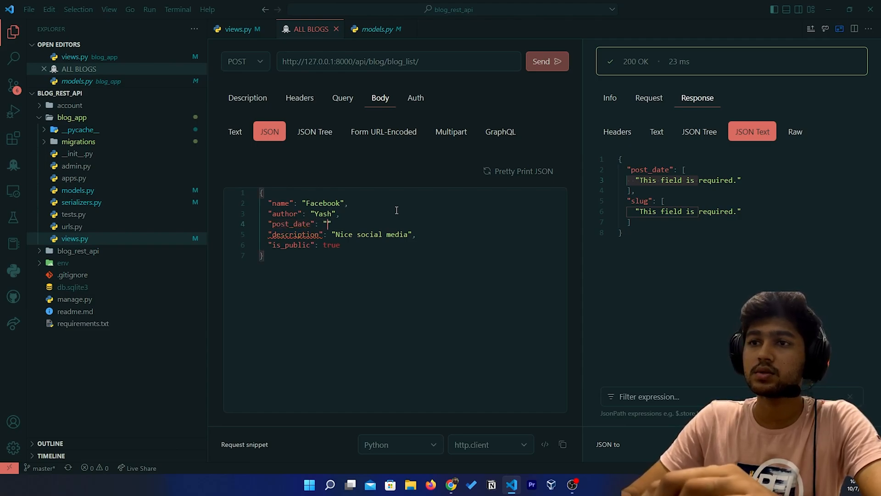
- Enter post_date "2022-12-12" in the POST body and reopen the Blog model showing the slug field
{"action": "type", "text": "200"}
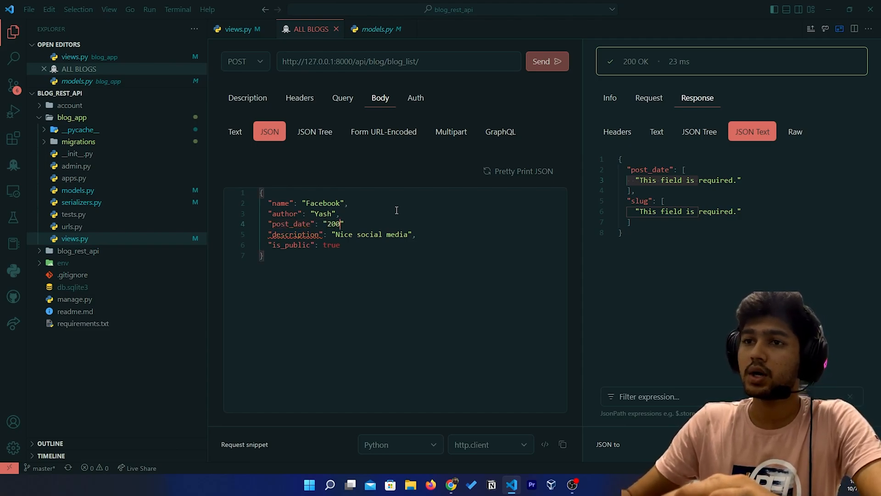
{"action": "key", "text": "Backspace"}
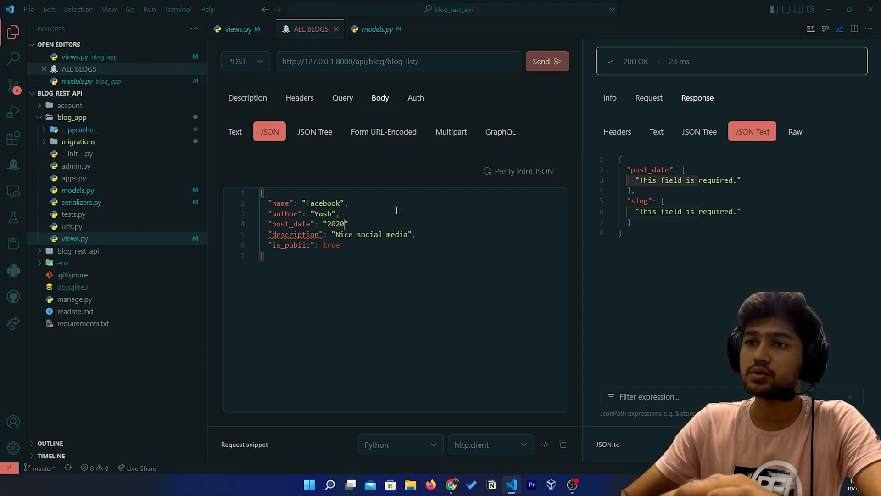
{"action": "type", "text": "2022"}
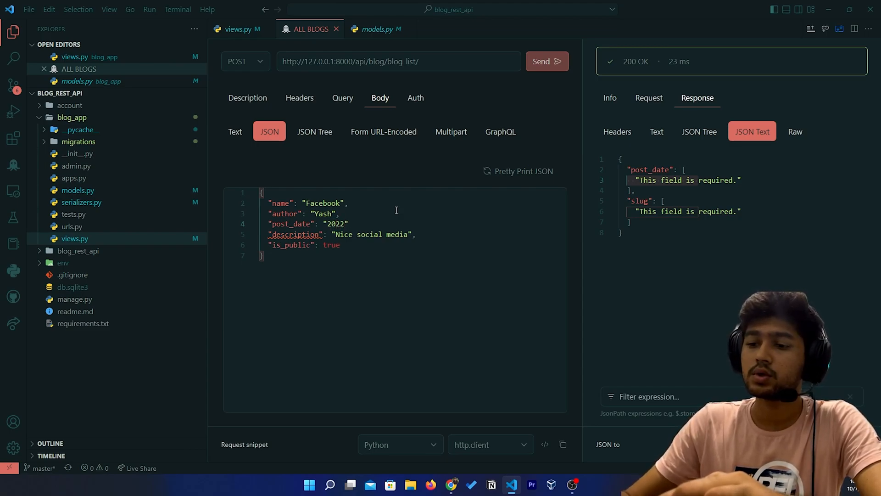
{"action": "type", "text": "-"}
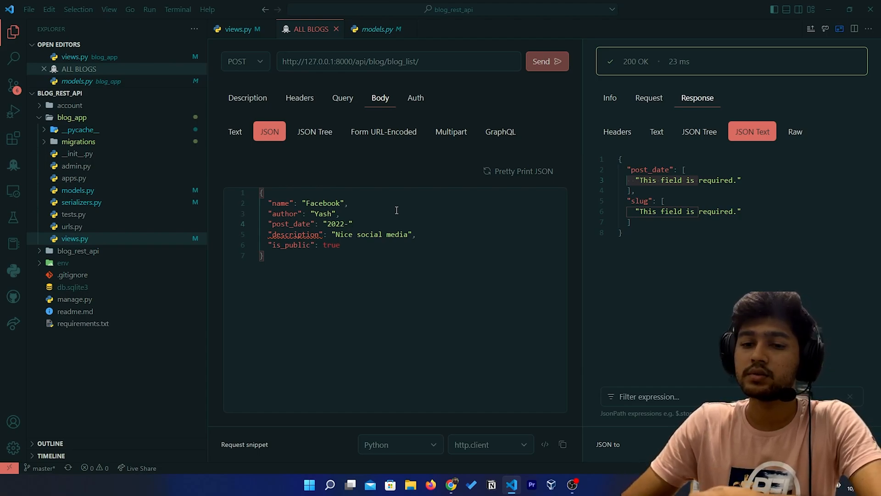
{"action": "type", "text": "12"}
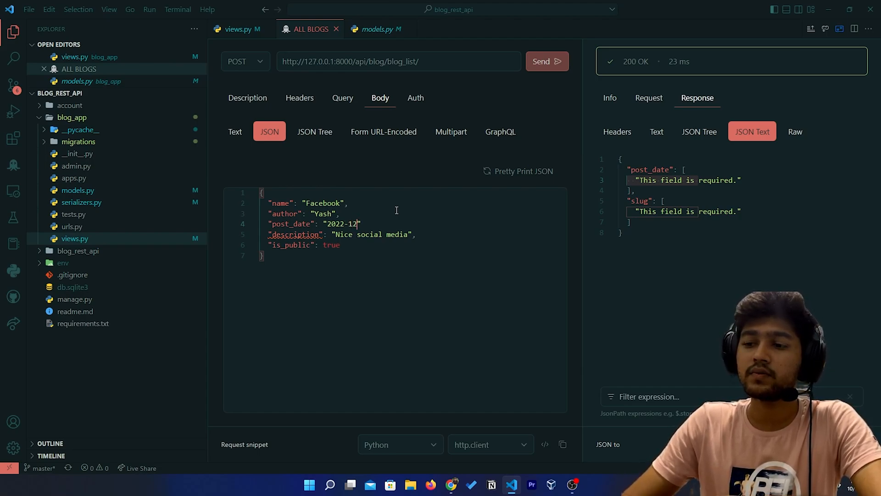
{"action": "type", "text": "-12"}
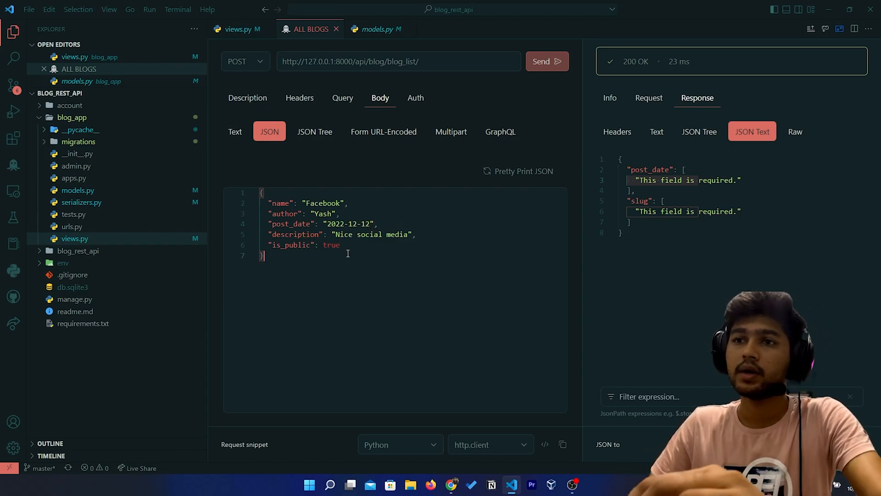
{"action": "left_click", "coordinate": [374, 29]}
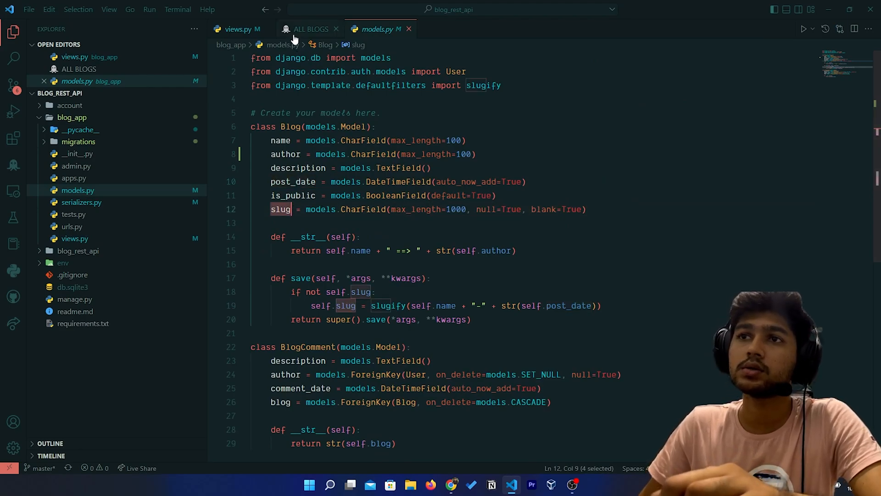
- Add "slug": "facebook-2022-12-12" to the Facebook blog JSON body
{"action": "left_click", "coordinate": [239, 29]}
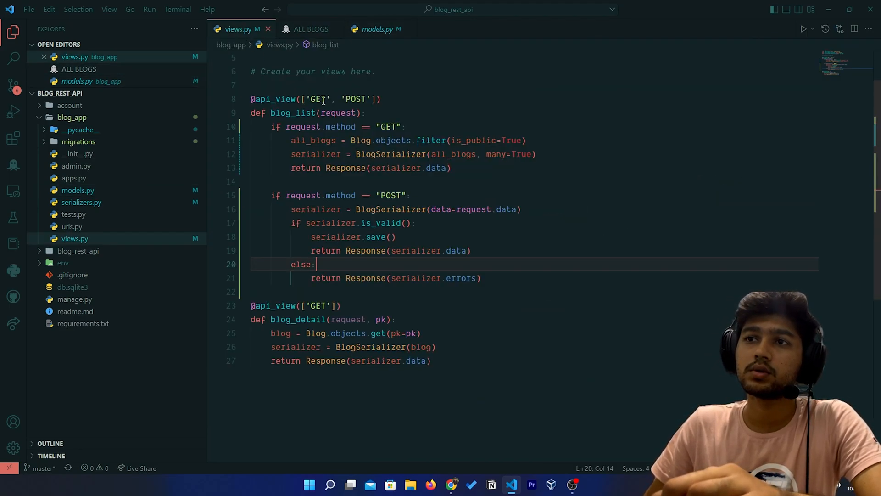
{"action": "left_click", "coordinate": [311, 28]}
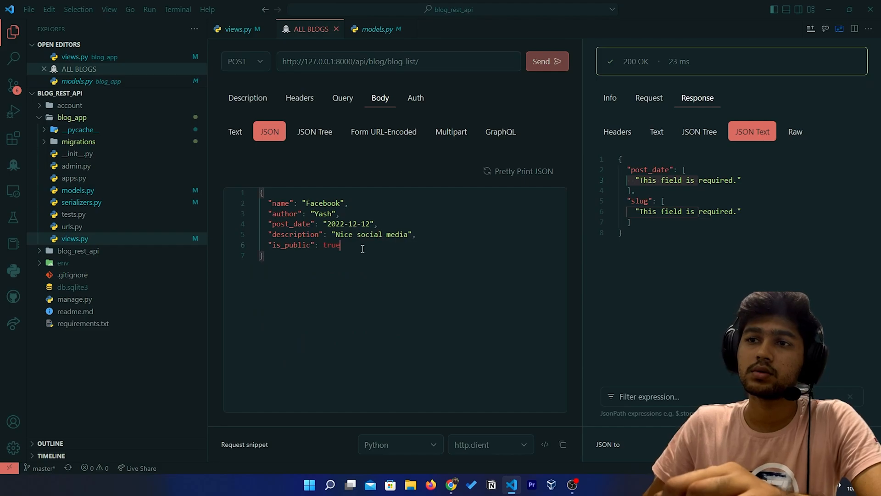
{"action": "type", "text": ","}
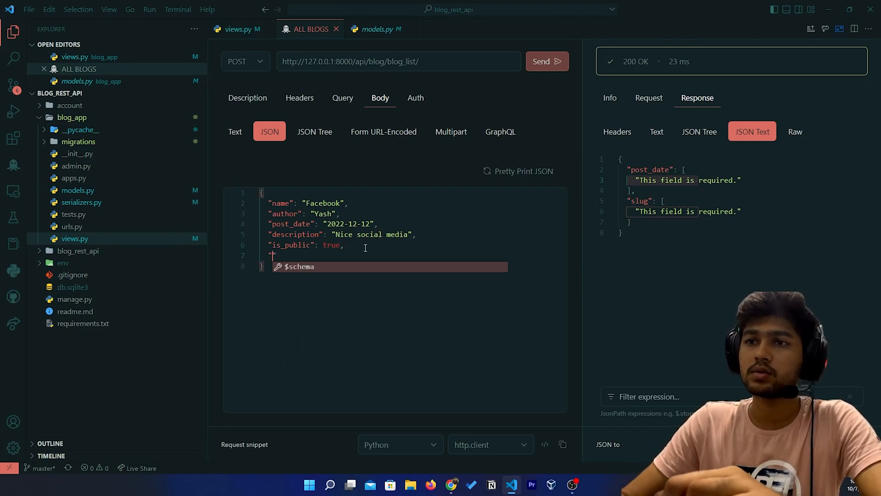
{"action": "type", "text": "\"slug\":"}
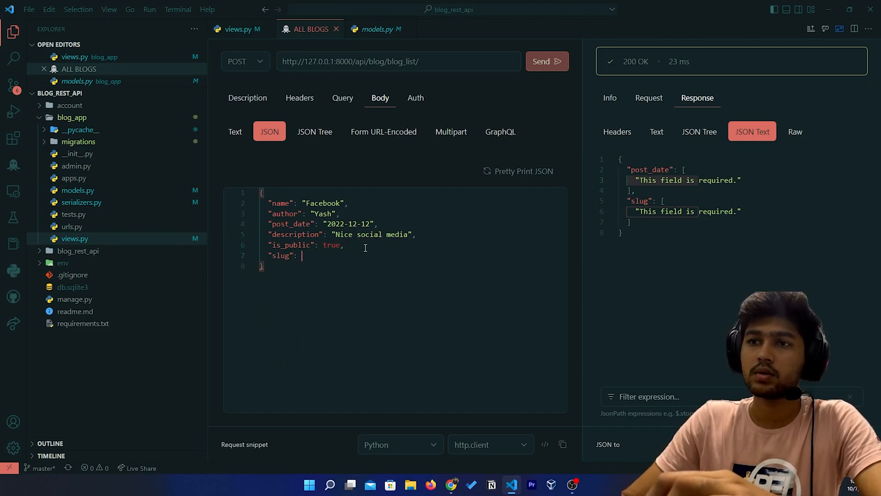
{"action": "type", "text": "\""}
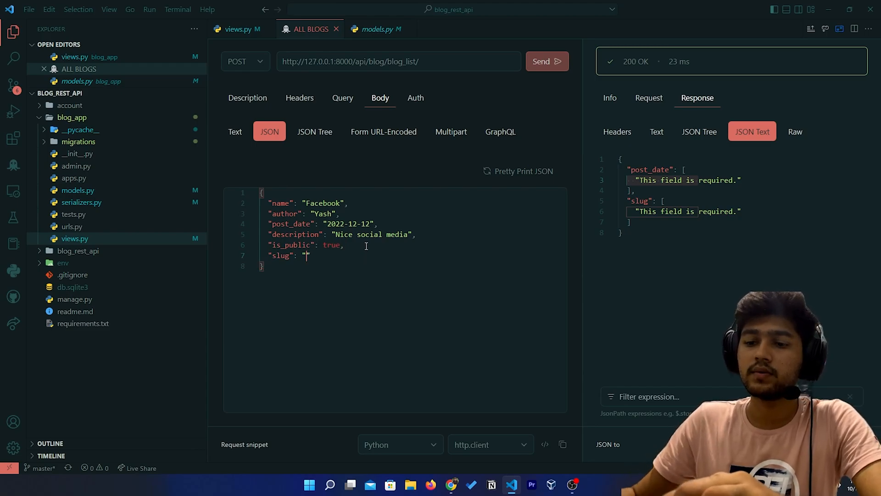
{"action": "type", "text": "facebook-2022-12-12"}
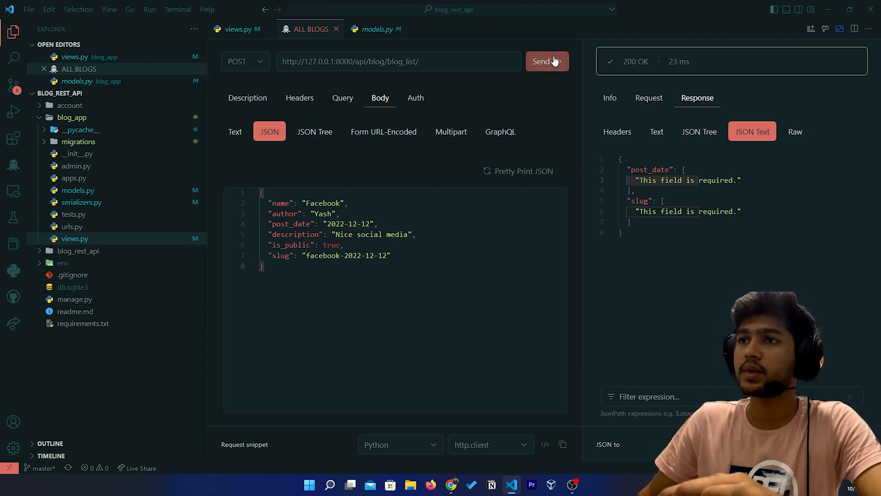
- Send the blog creation request, creating blog id 1
{"action": "left_click", "coordinate": [545, 62]}
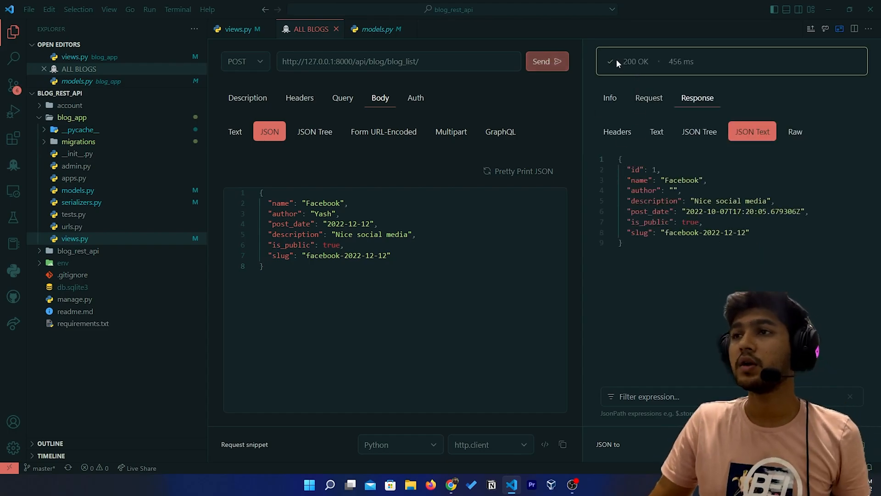
{"action": "double_click", "coordinate": [635, 62]}
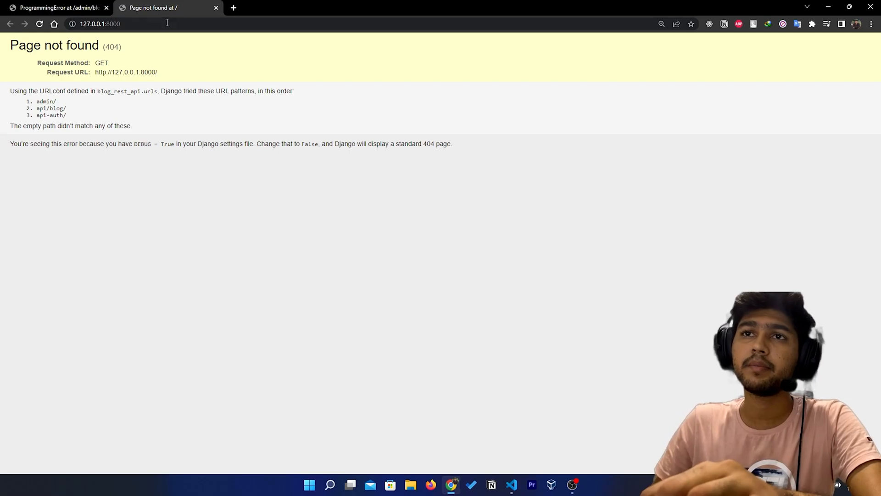
- Append /admin to the 127.0.0.1:8000 address to load the Django admin login
{"action": "type", "text": "/admin"}
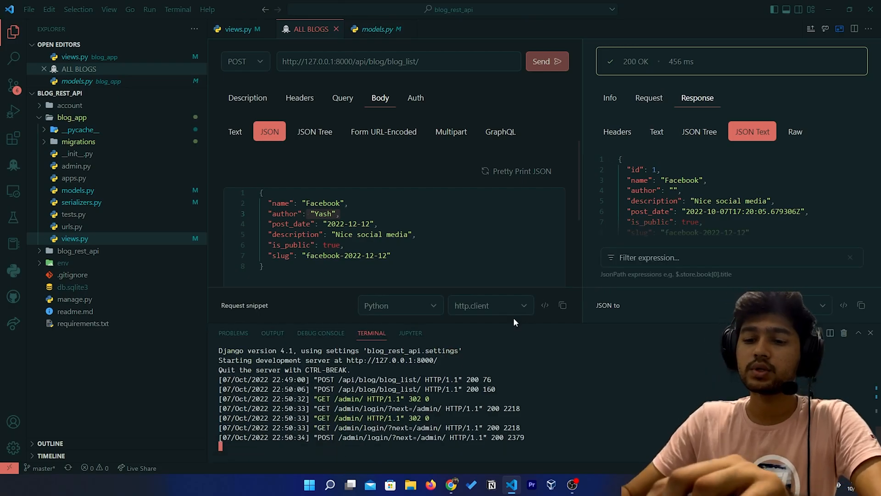
- Stop the server and run manage.py createsuperuser with username admin, confirming the password prompt
{"action": "key", "text": "ctrl+r"}
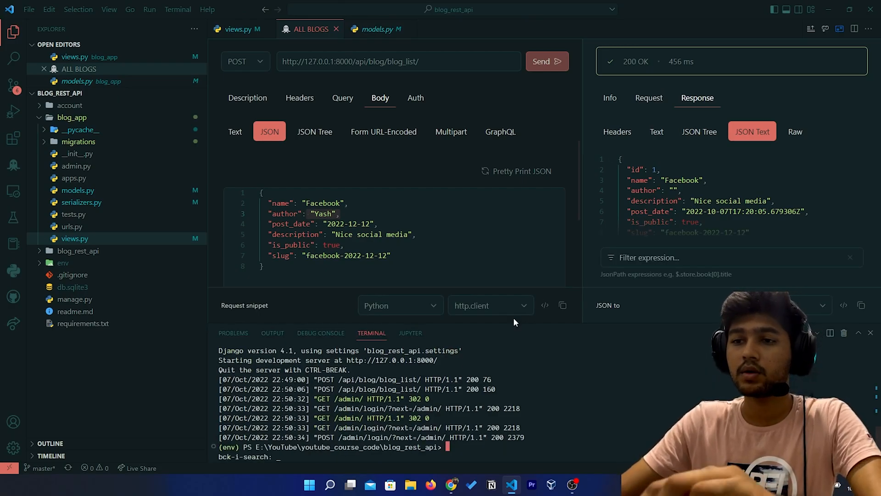
{"action": "type", "text": "python .\\manage.py createsuperuser"}
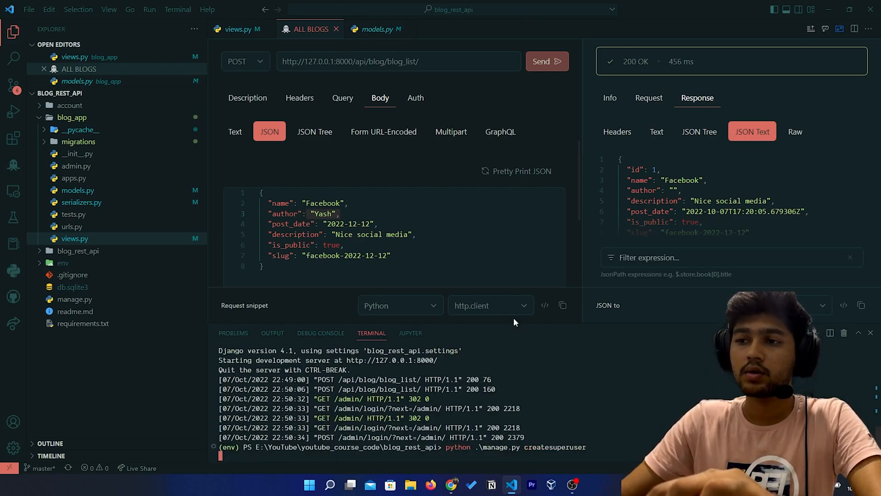
{"action": "type", "text": "admin"}
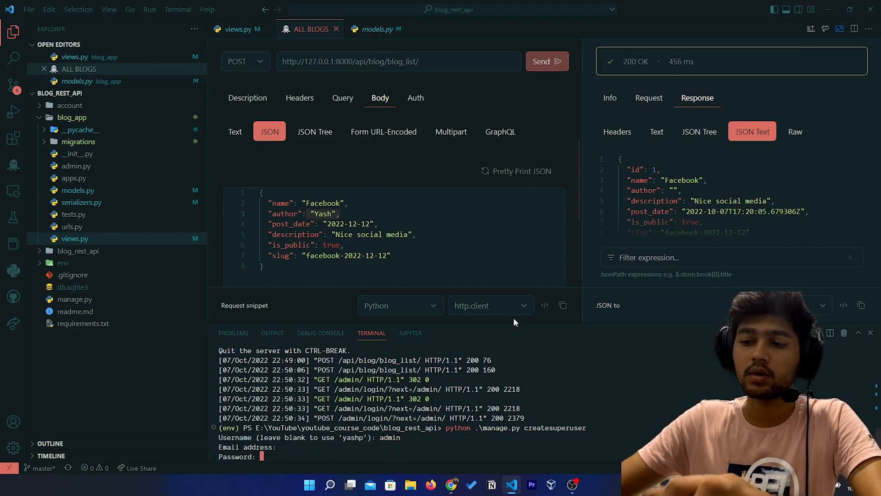
{"action": "type", "text": "y"}
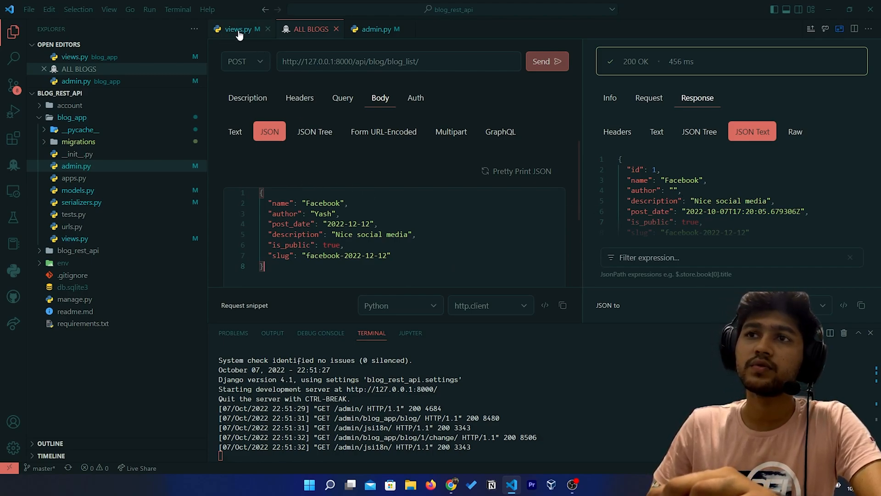
- Review the Blog model code, then return to the ALL BLOGS request
{"action": "left_click", "coordinate": [236, 28]}
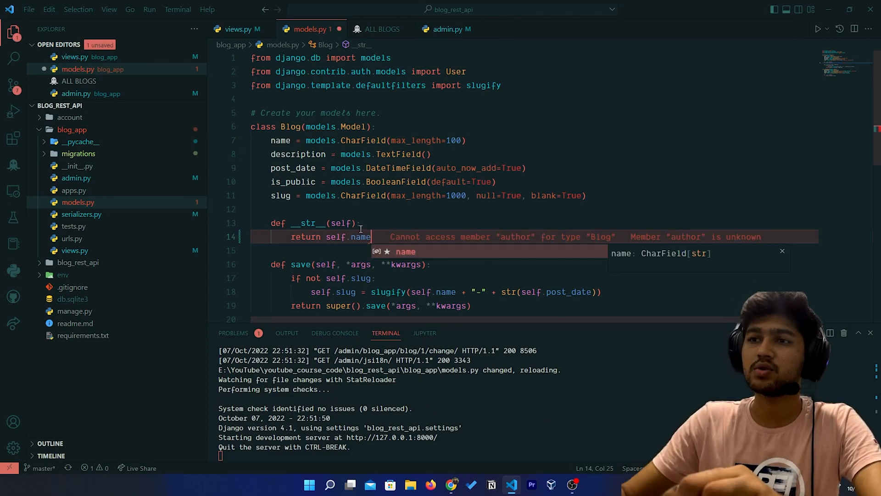
{"action": "left_click", "coordinate": [384, 28]}
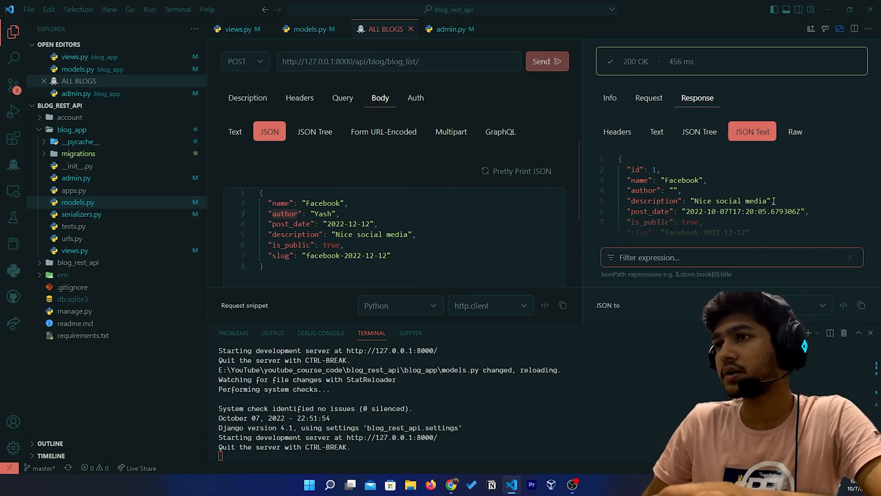
{"action": "mouse_move", "coordinate": [863, 345]}
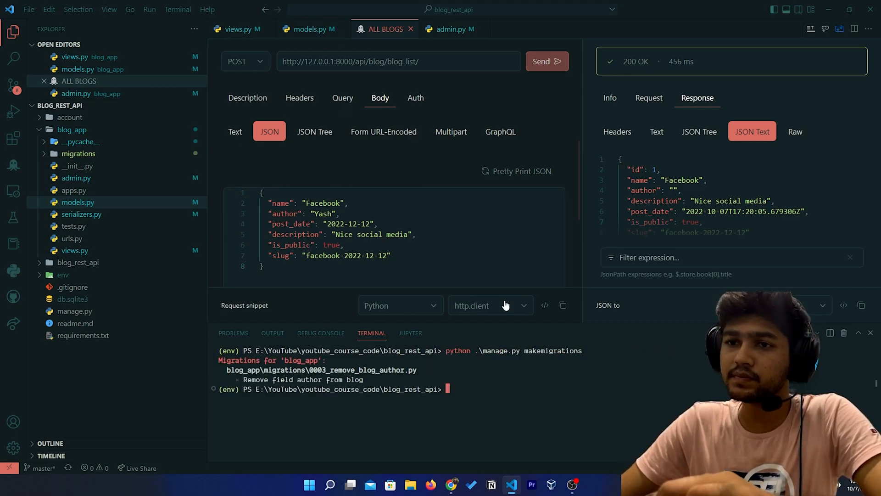
- Run manage.py migrate and resend the blog list GET, returning the Facebook blog
{"action": "type", "text": "python .\\manage.py migrate"}
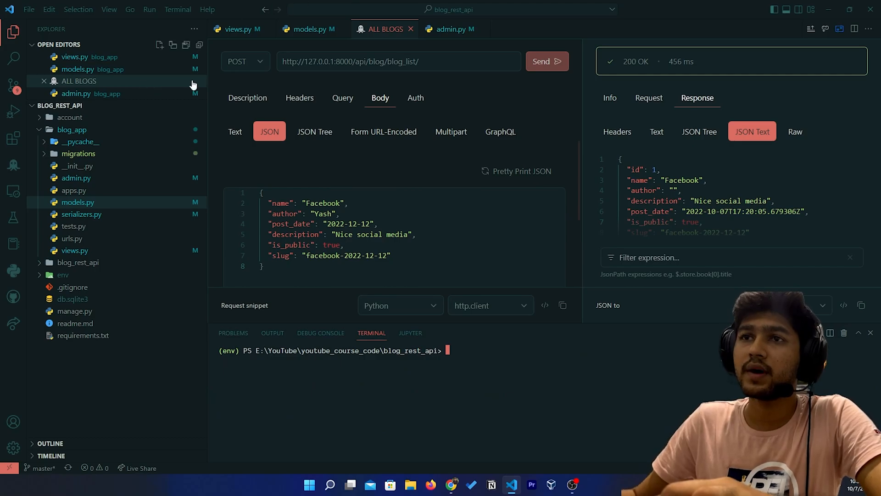
{"action": "left_click", "coordinate": [540, 61]}
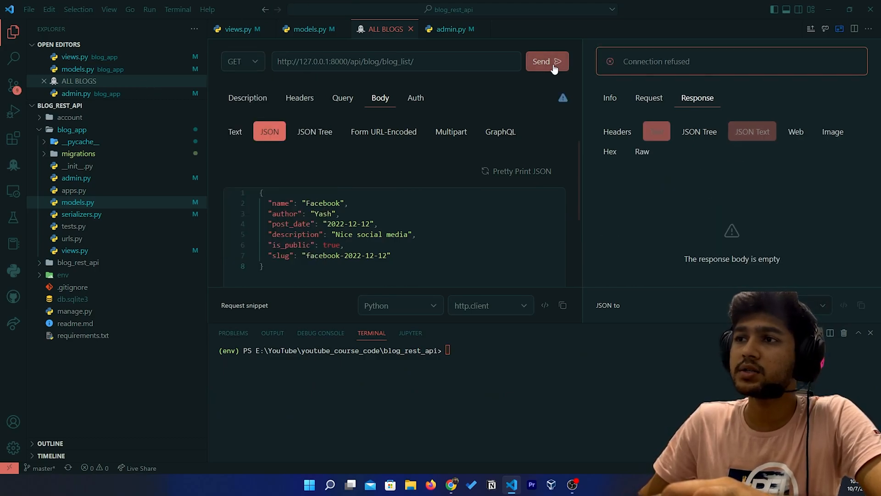
{"action": "left_click", "coordinate": [656, 131]}
{"action": "type", "text": "python .\\manage.py runserver"}
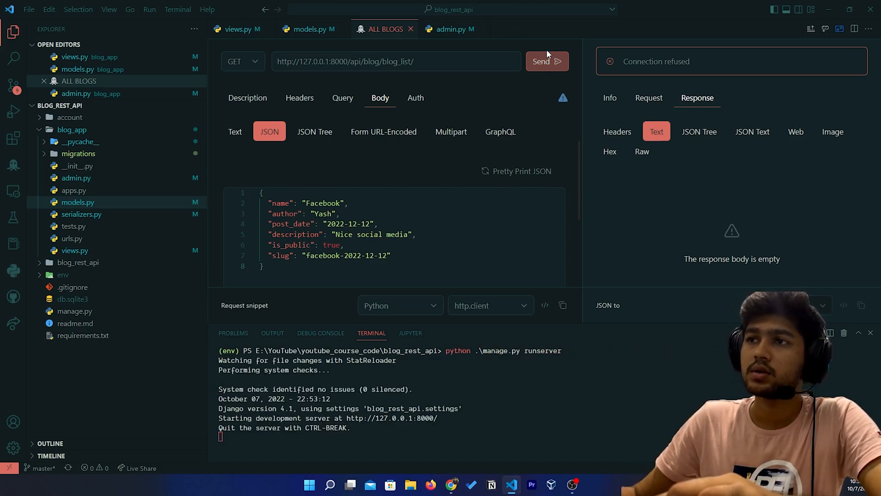
{"action": "left_click", "coordinate": [546, 62]}
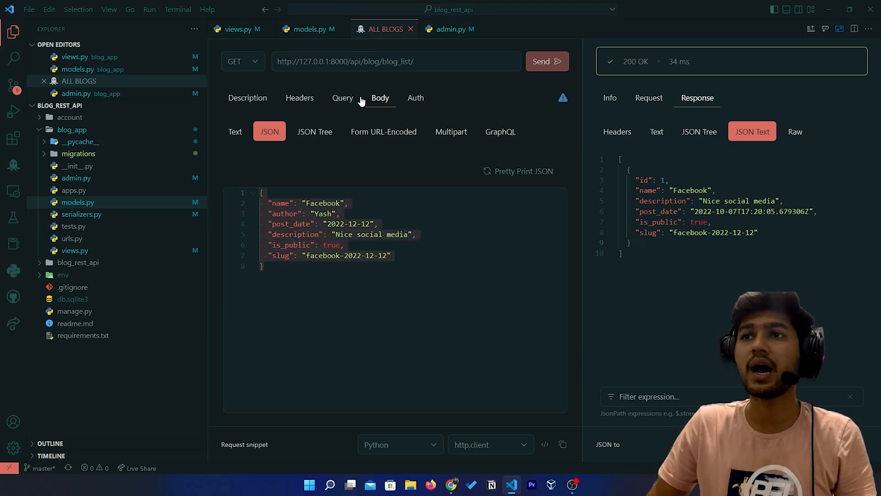
- Reopen views.py and locate the serializer save call in the POST branch
{"action": "left_click", "coordinate": [241, 62]}
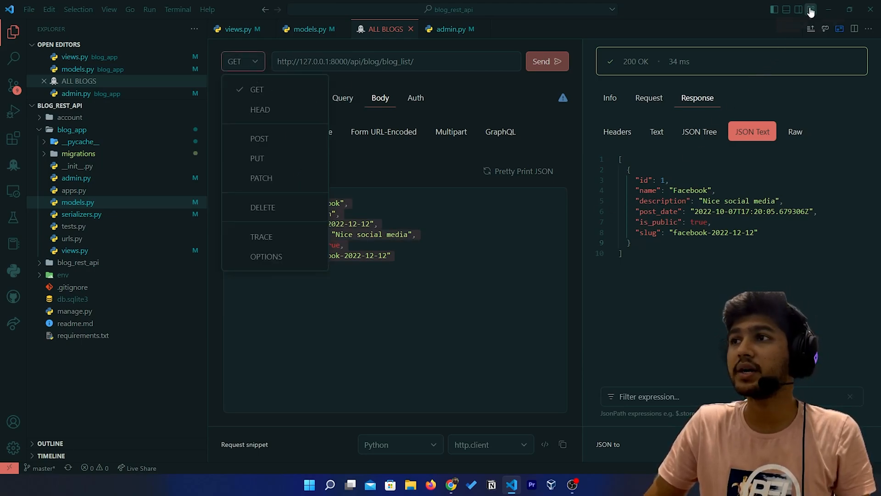
{"action": "left_click", "coordinate": [74, 250]}
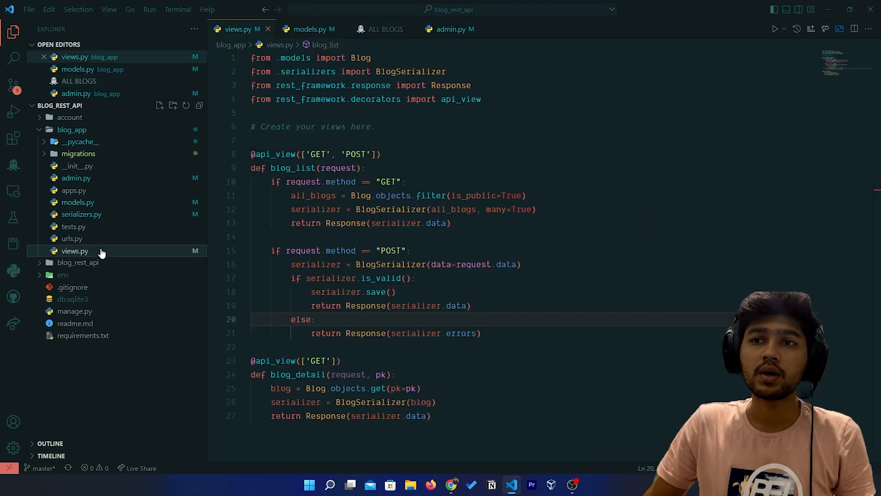
{"action": "left_click", "coordinate": [395, 292]}
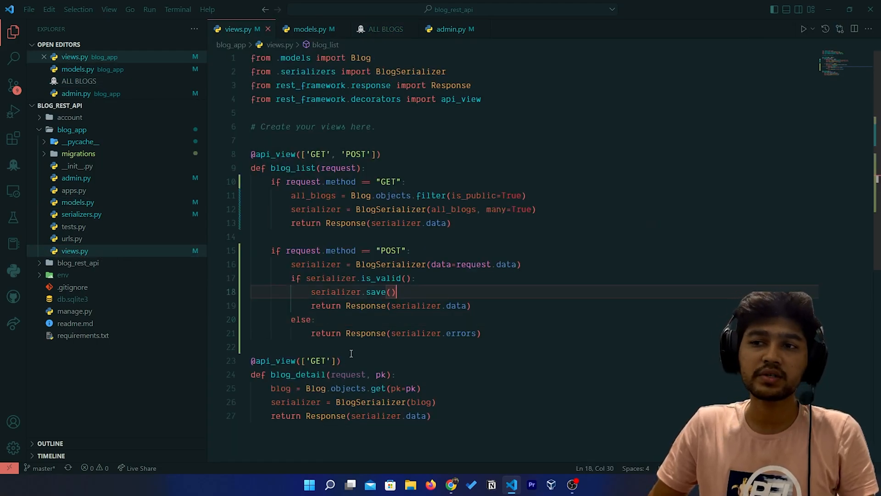